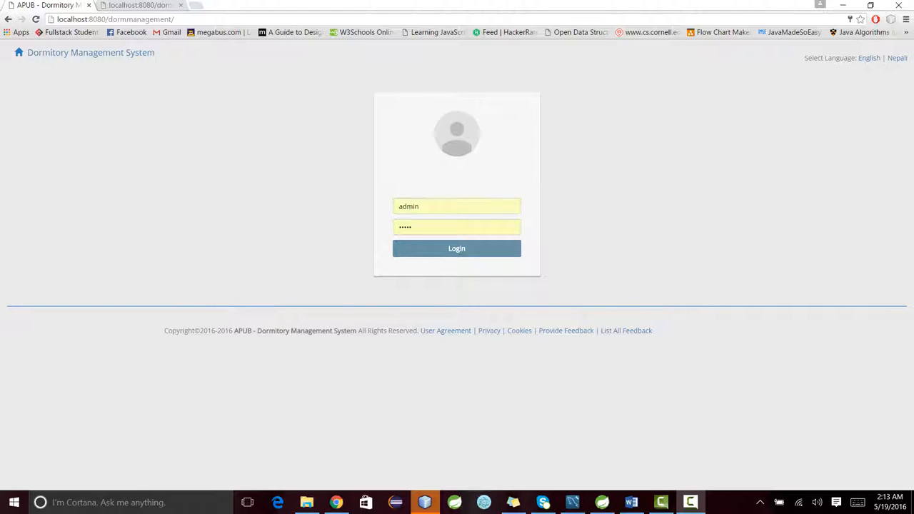
Replace the saved admin login with the 'stu' student credentials and log in.
left_click(456, 207)
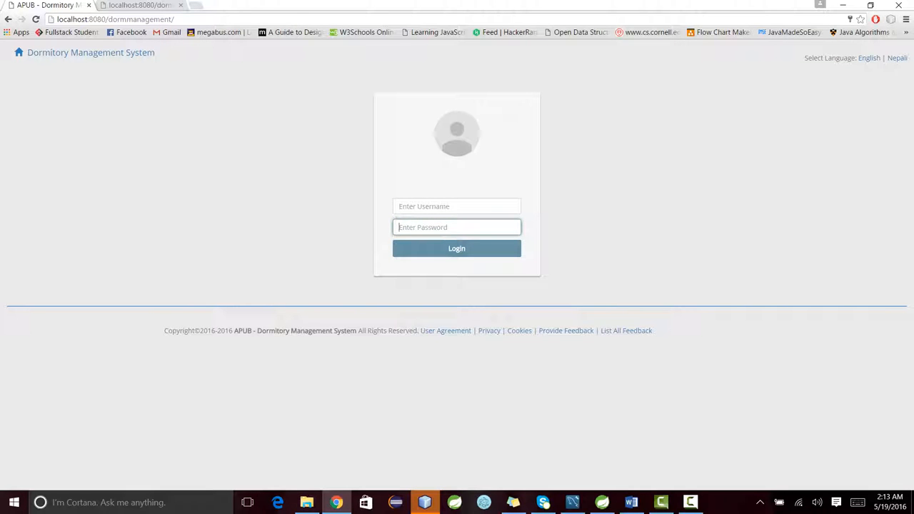
type("student")
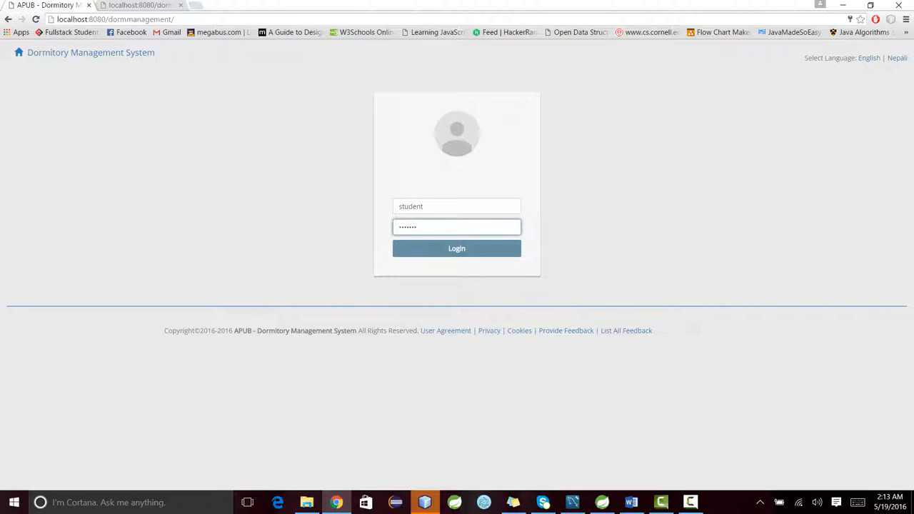
left_click(457, 248)
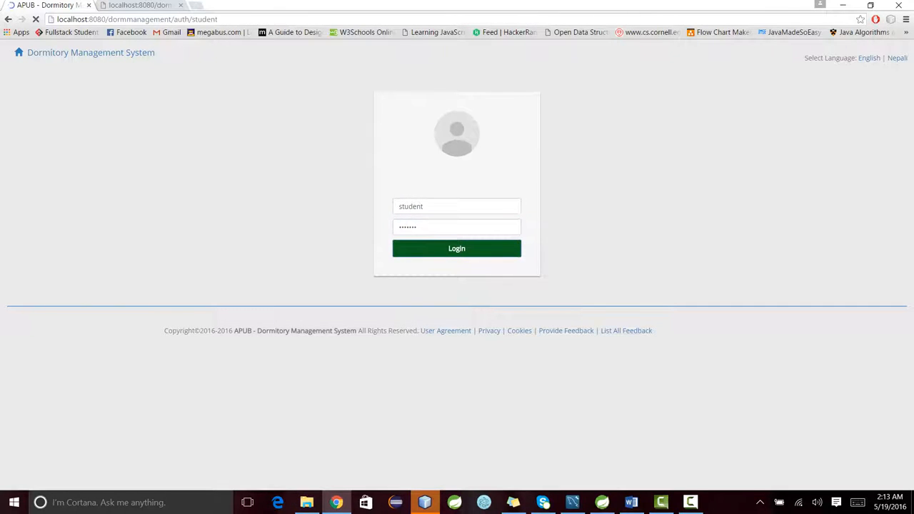
Scroll through the student dashboard, then visit the Change Room and Request Maintenance pages.
left_click(456, 248)
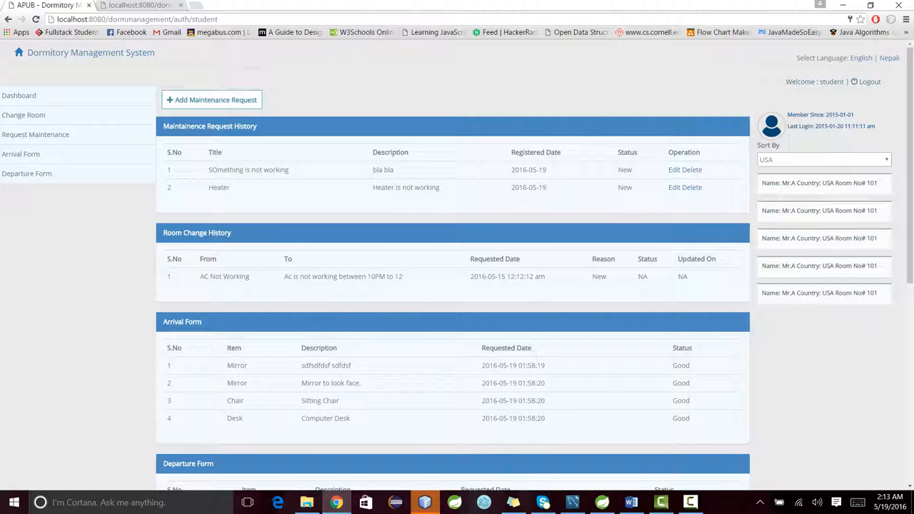
scroll("down", 3)
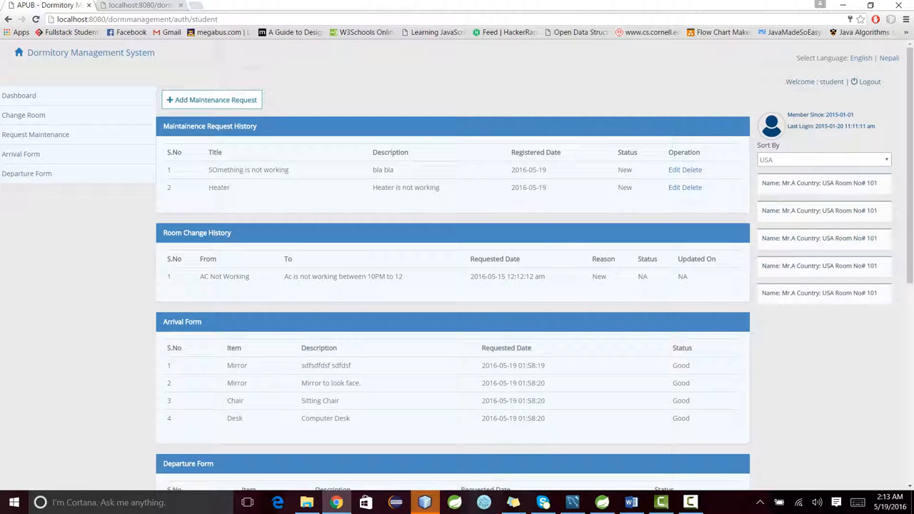
left_click_drag(211, 169, 686, 187)
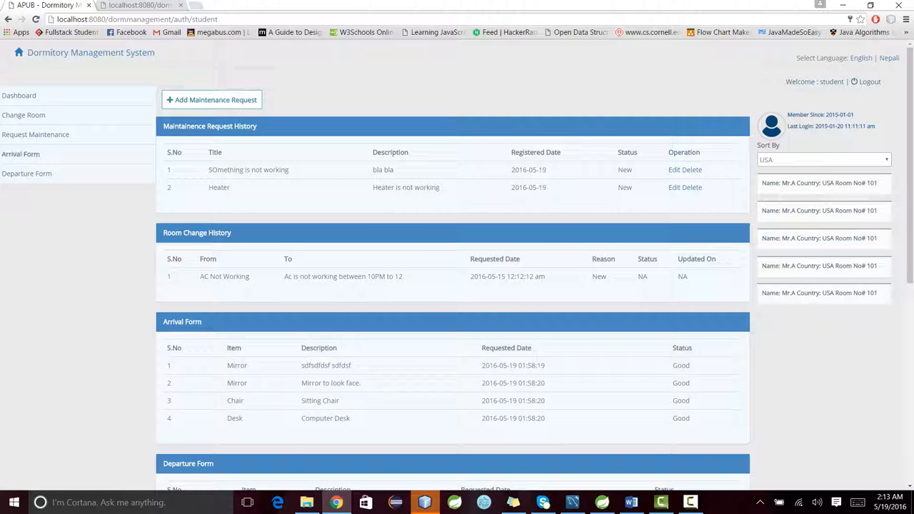
mouse_move(35, 134)
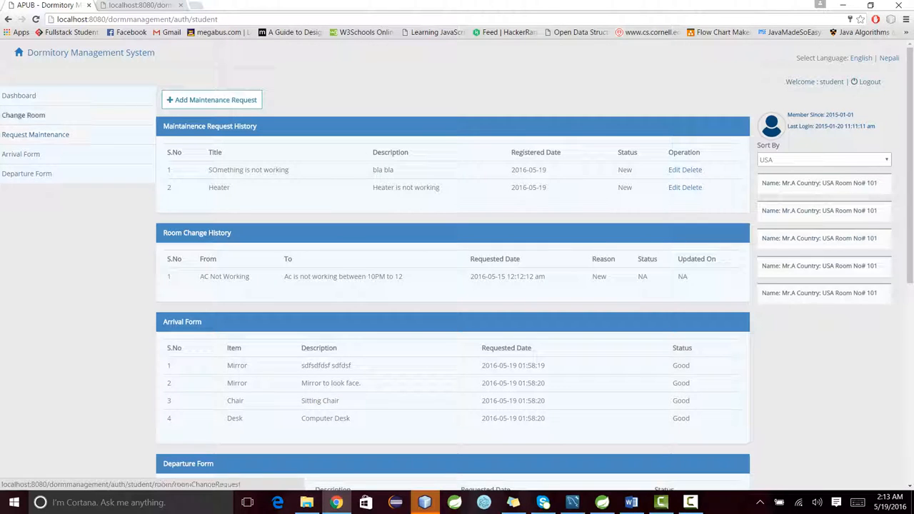
left_click(24, 115)
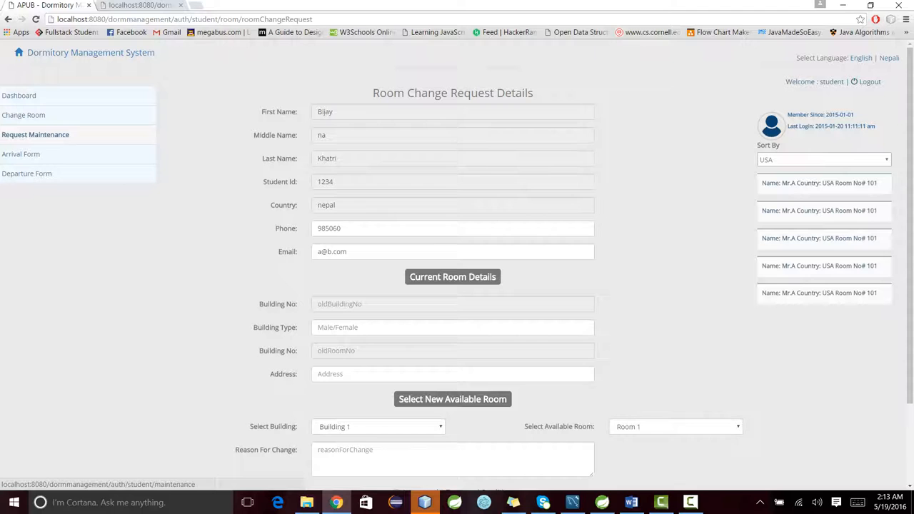
left_click(35, 135)
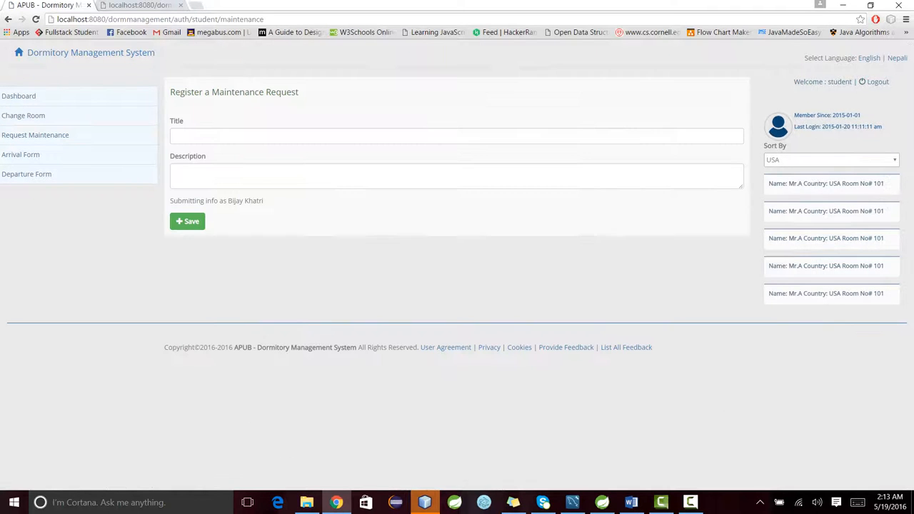
mouse_move(20, 154)
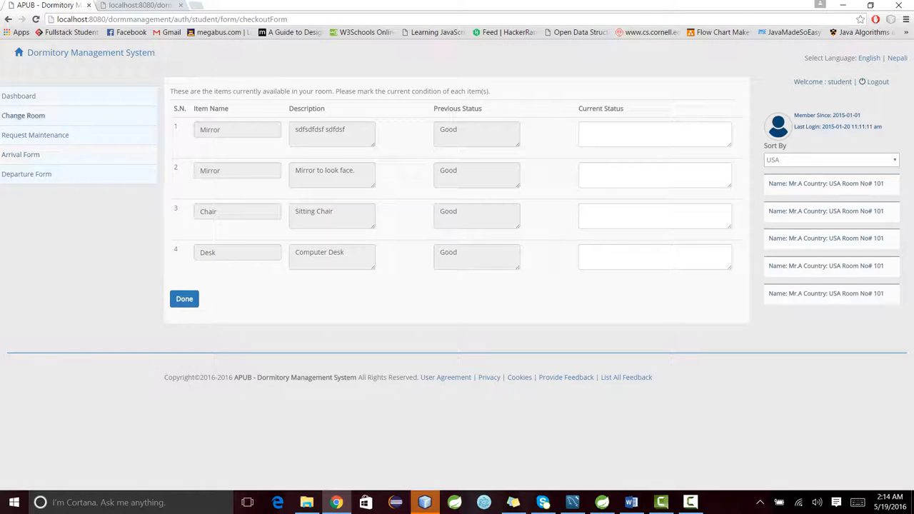
Enter title 'Maintenace Request for Mirror' and description 'Description goes Here' on the maintenance form.
left_click(35, 135)
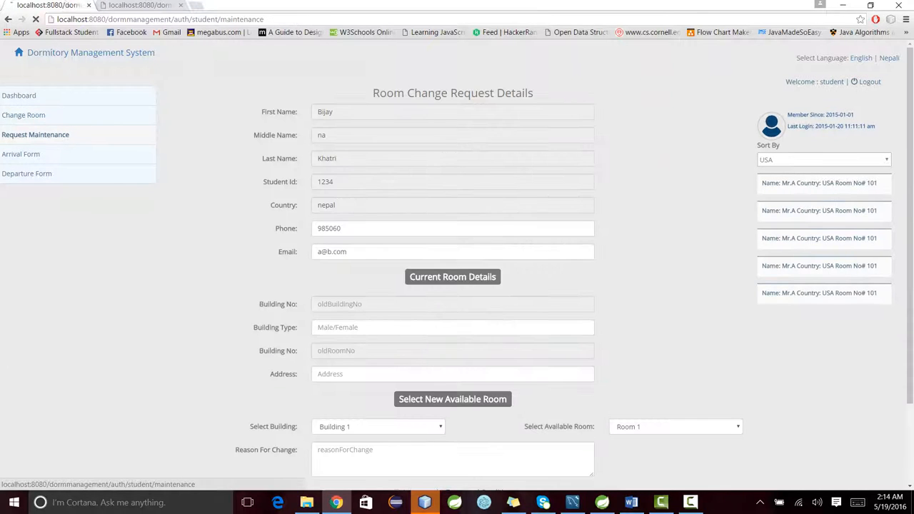
left_click(36, 134)
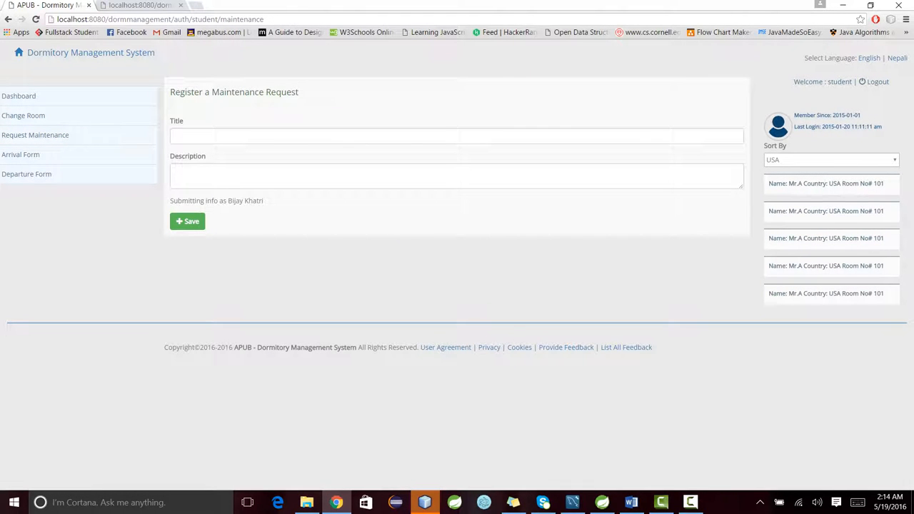
left_click(457, 136)
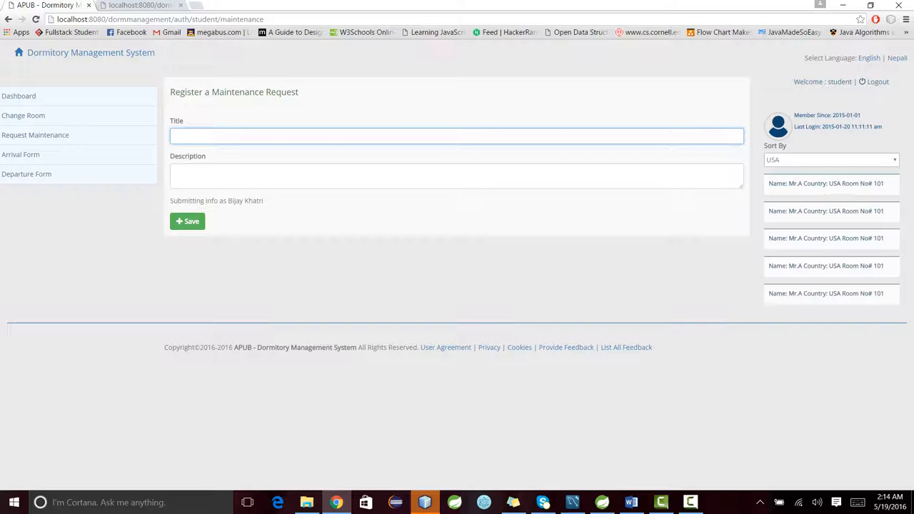
type("Maintenace")
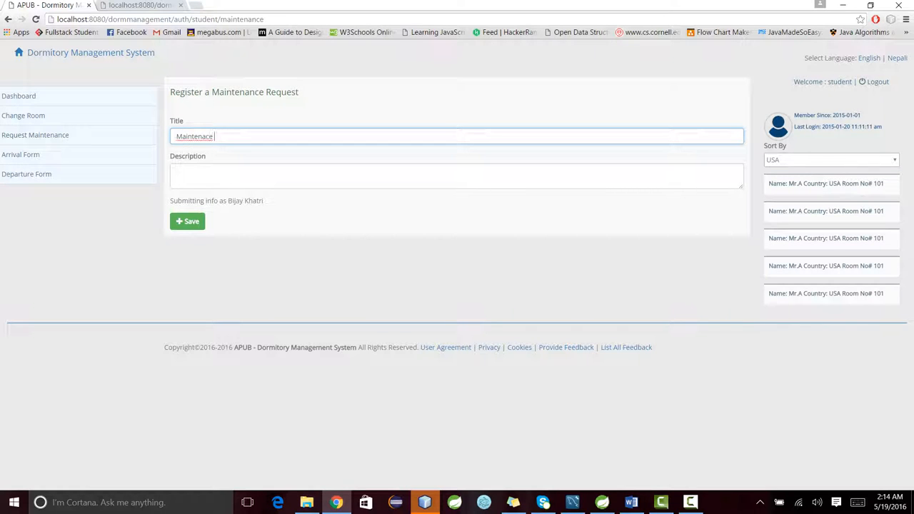
type("Request for Mirror")
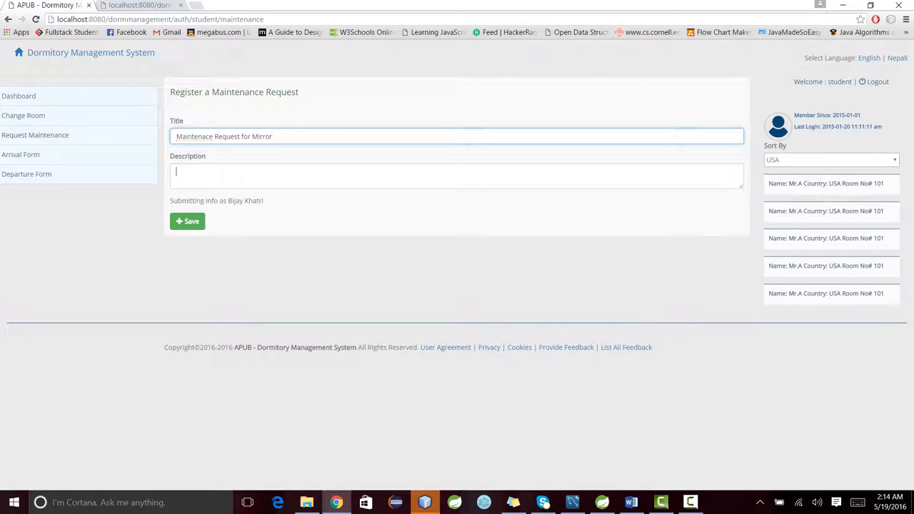
left_click(450, 175)
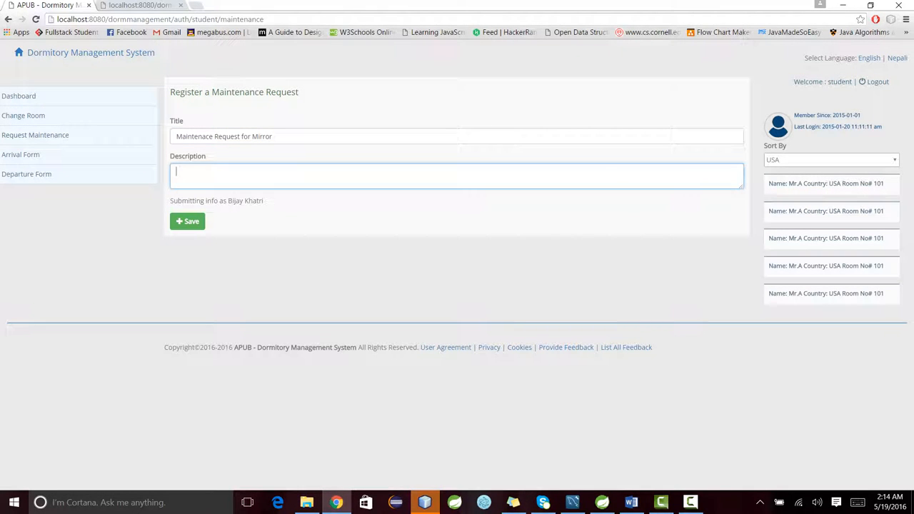
type("Description goes Here")
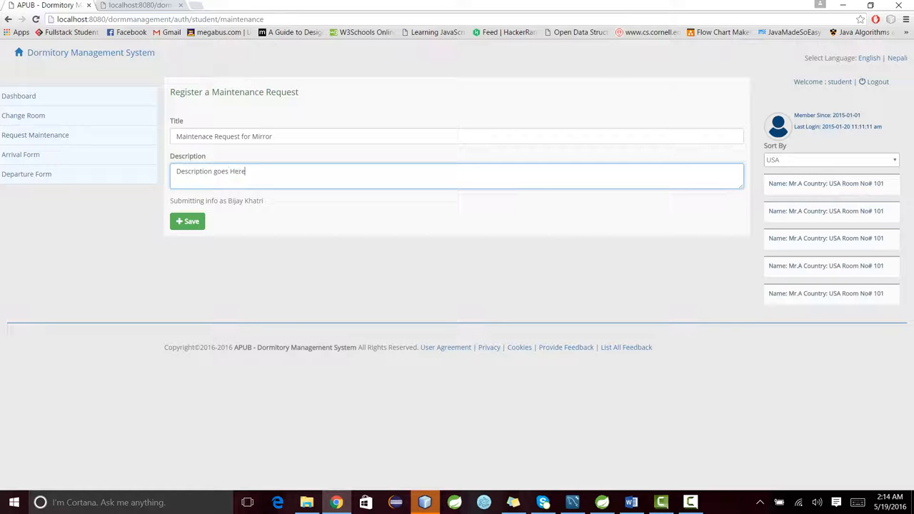
Save the mirror request and scroll through the RA/RD and contacts lists.
left_click(187, 220)
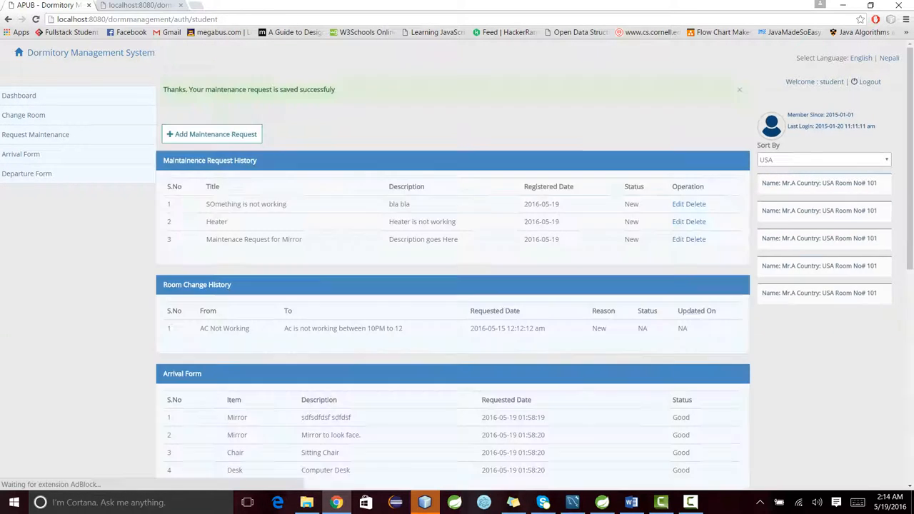
scroll("down", 3)
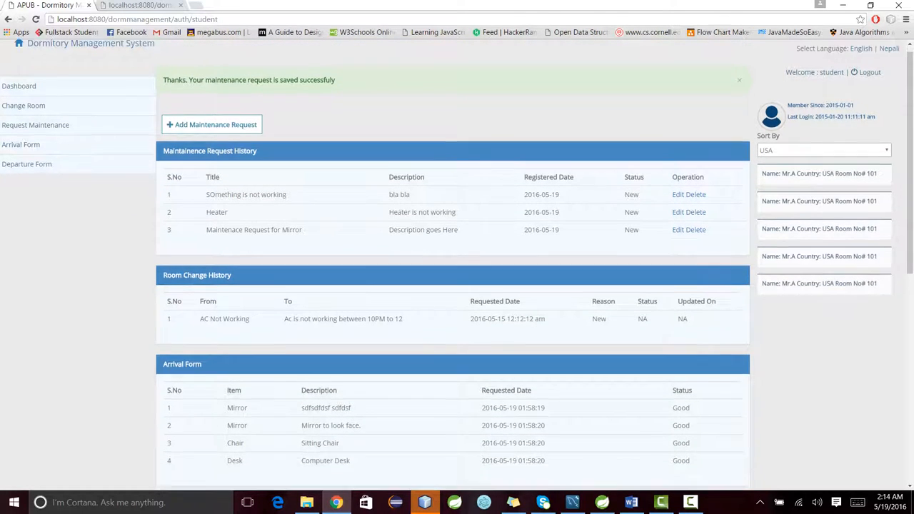
scroll("down", 3)
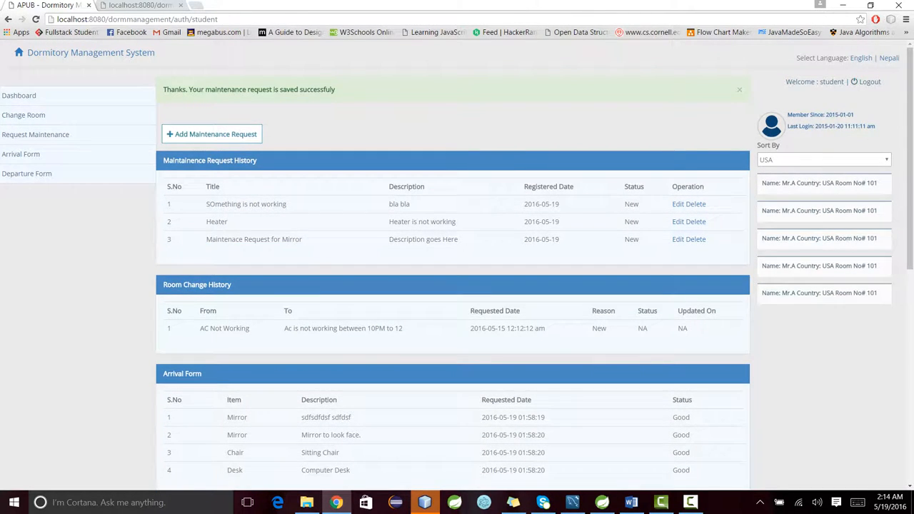
scroll("down", 3)
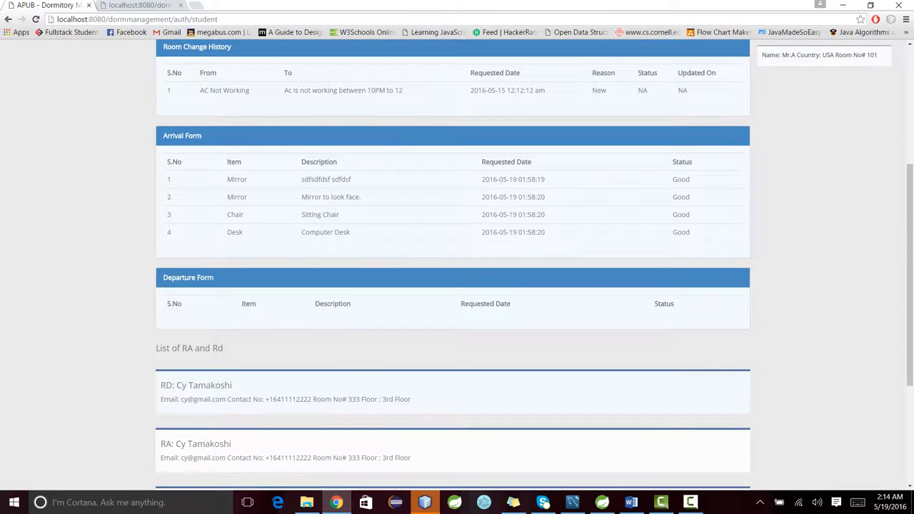
scroll("down", 3)
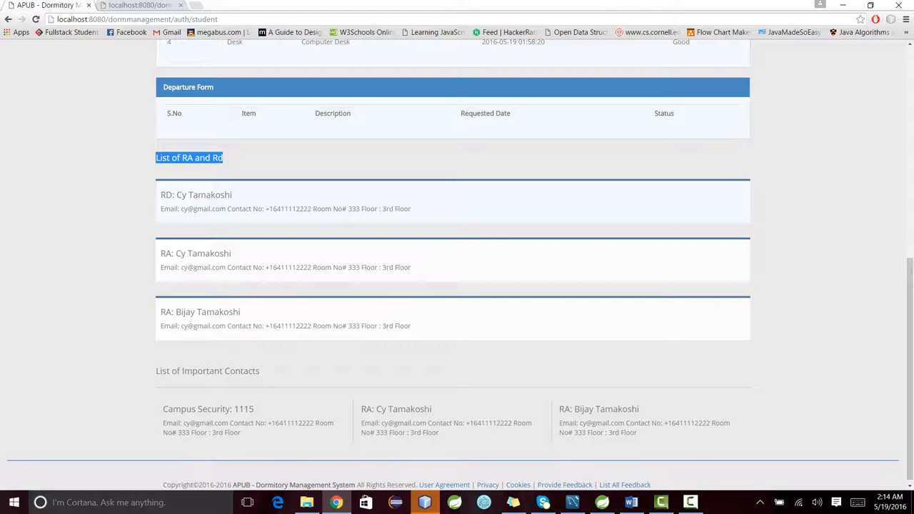
scroll("down", 3)
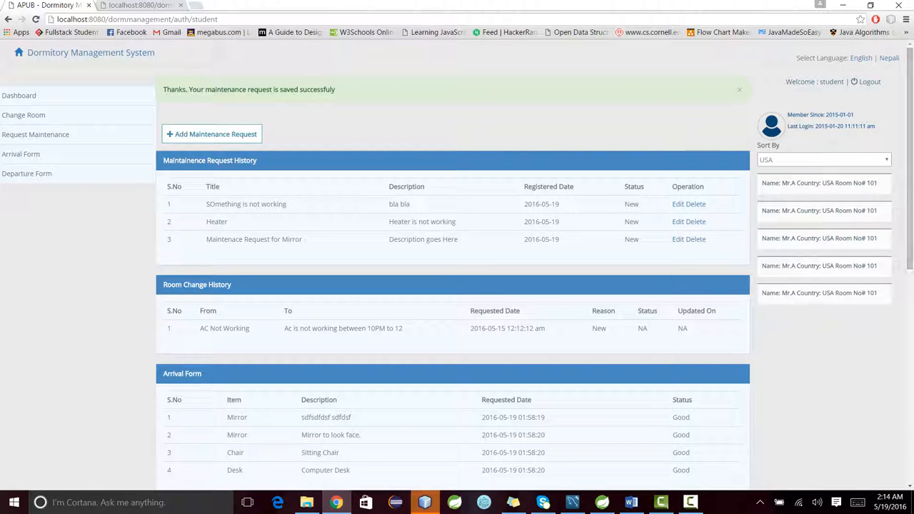
Log out of the student account and log back in as admin.
left_click(884, 81)
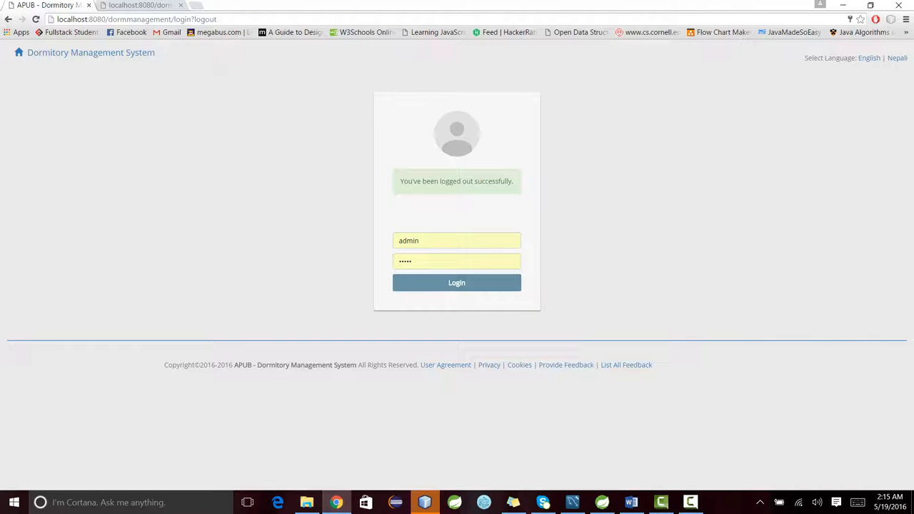
left_click(457, 240)
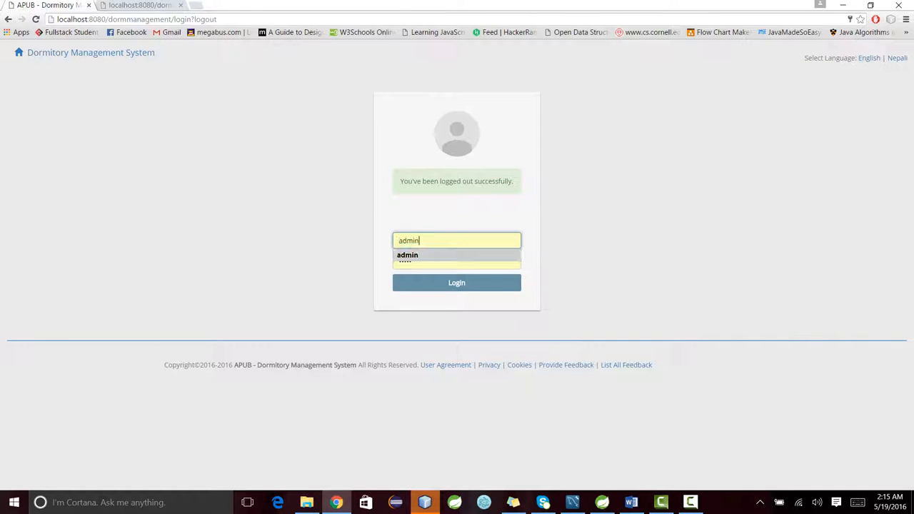
left_click(457, 283)
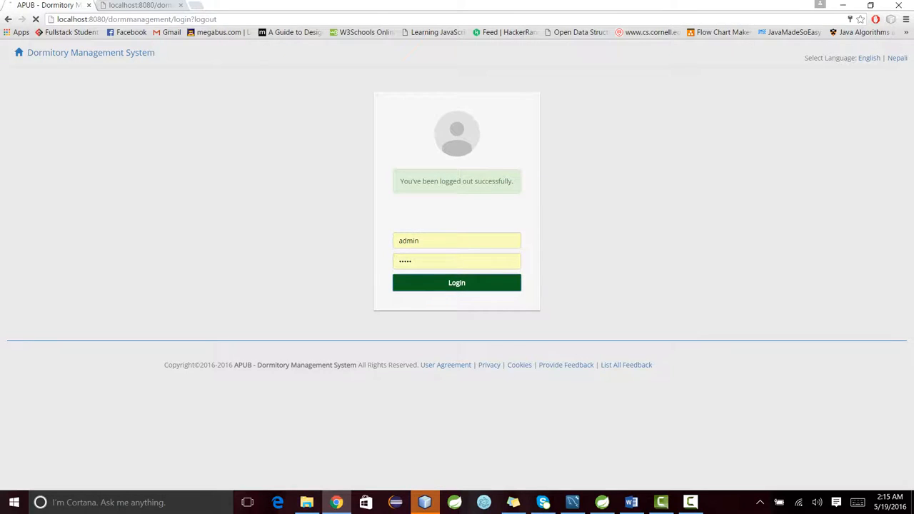
left_click(456, 283)
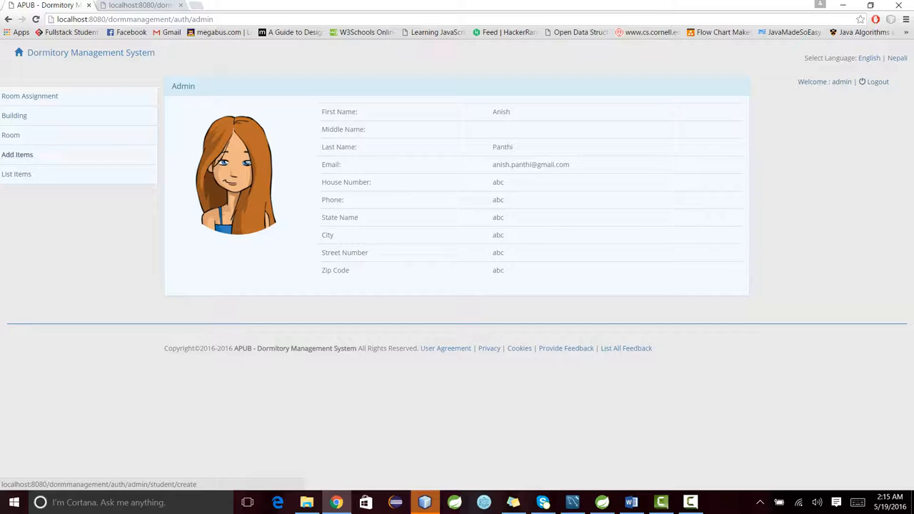
Add item 'Item1' with the description 'Description of Item1'.
left_click(17, 154)
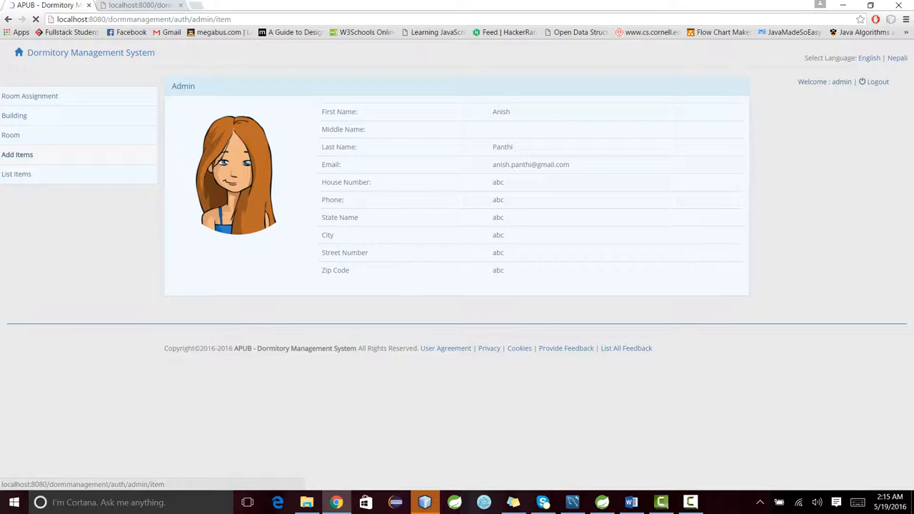
left_click(17, 154)
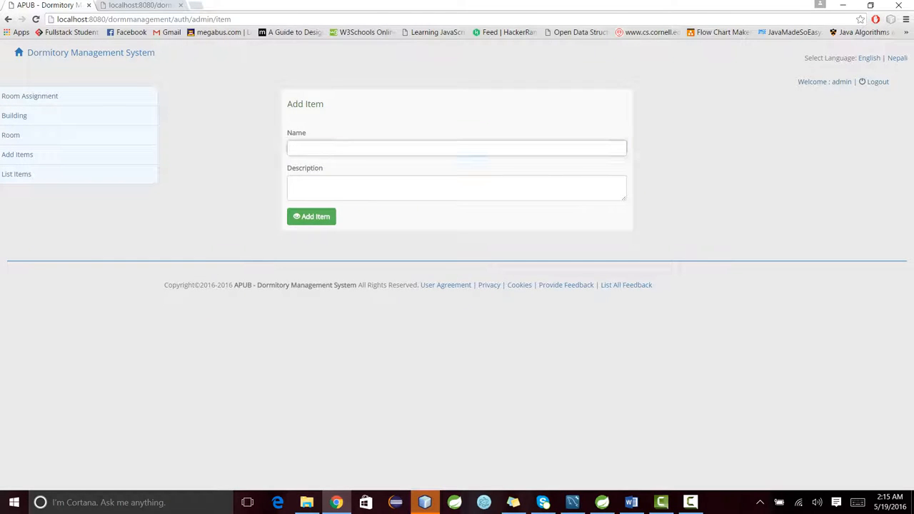
type("Item1")
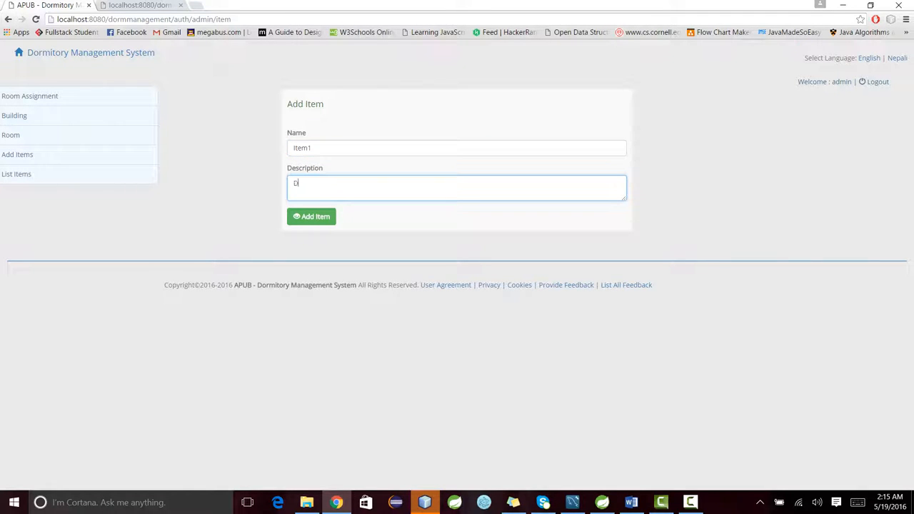
type("escription o")
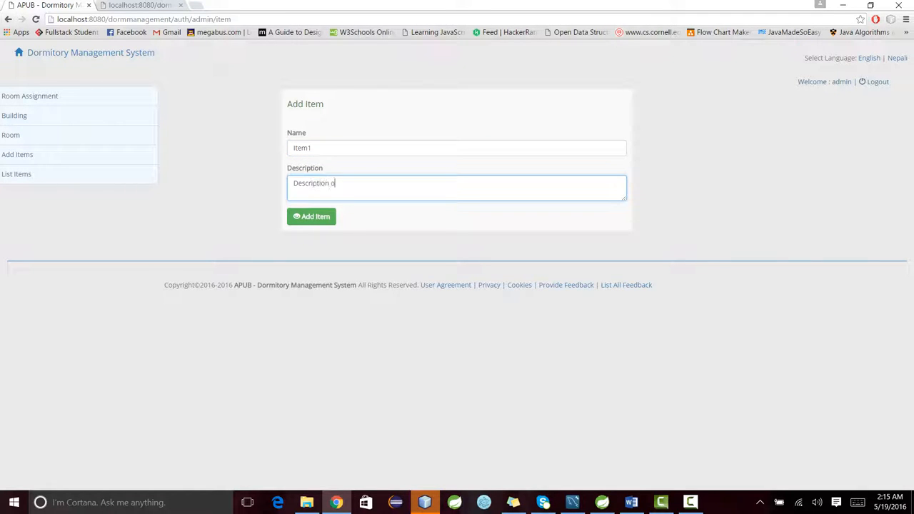
type("f Item 1")
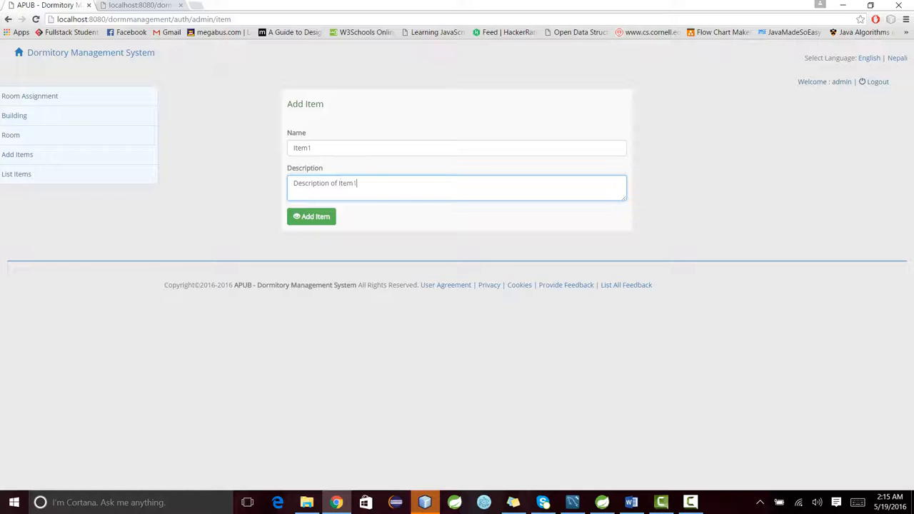
left_click(311, 217)
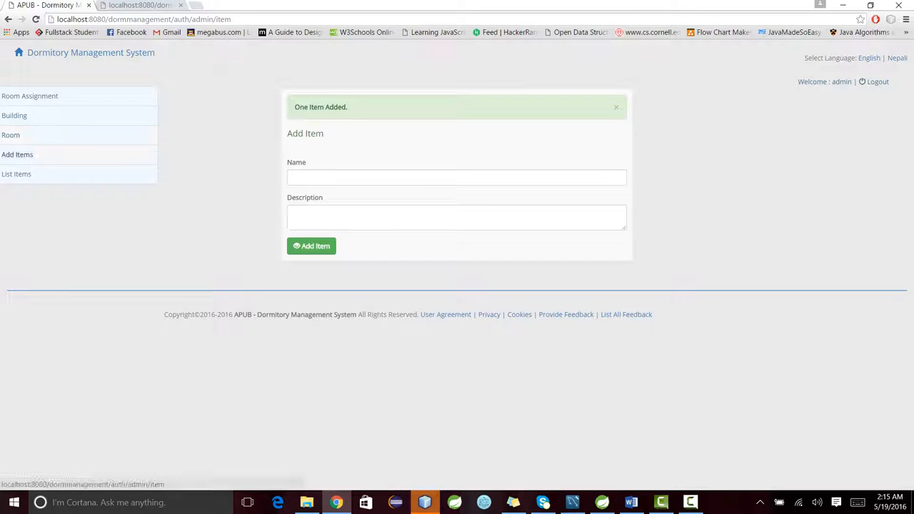
Show the item list, where Item1 appears as the fifth entry.
left_click(16, 173)
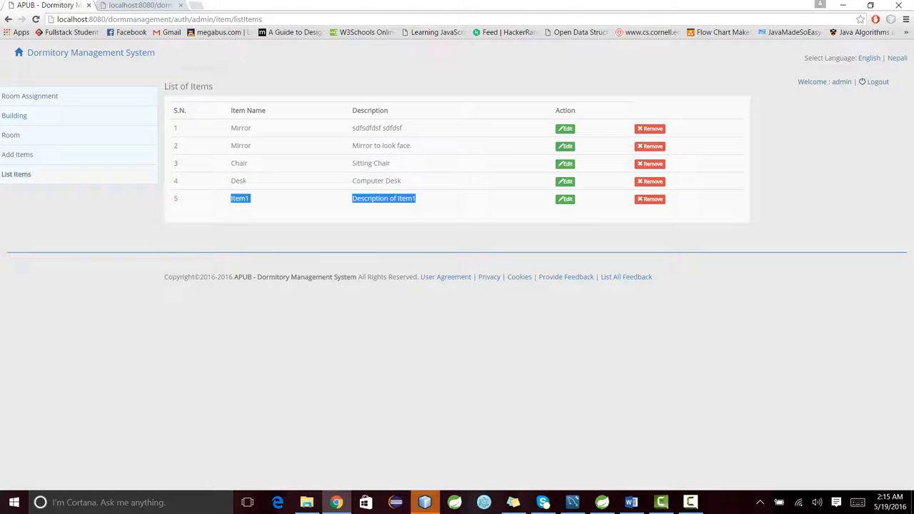
mouse_move(11, 135)
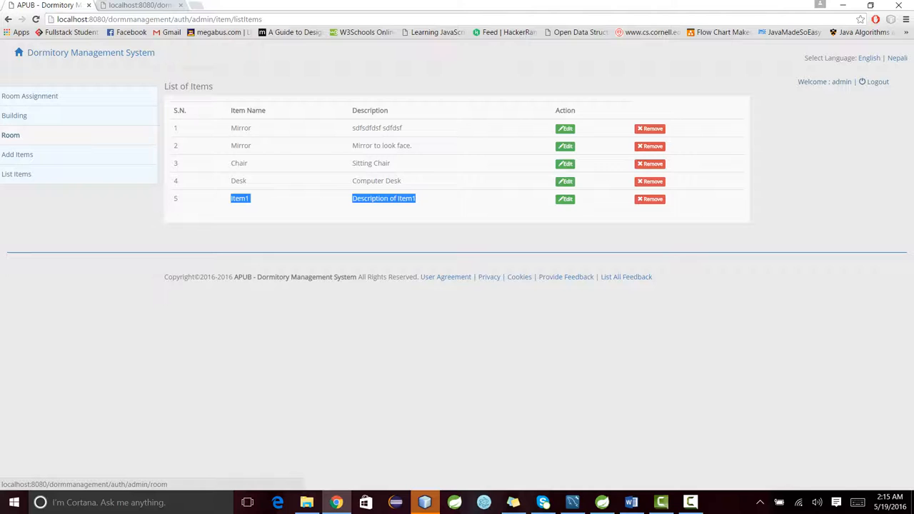
Create room 666 without the Chair item.
left_click(11, 135)
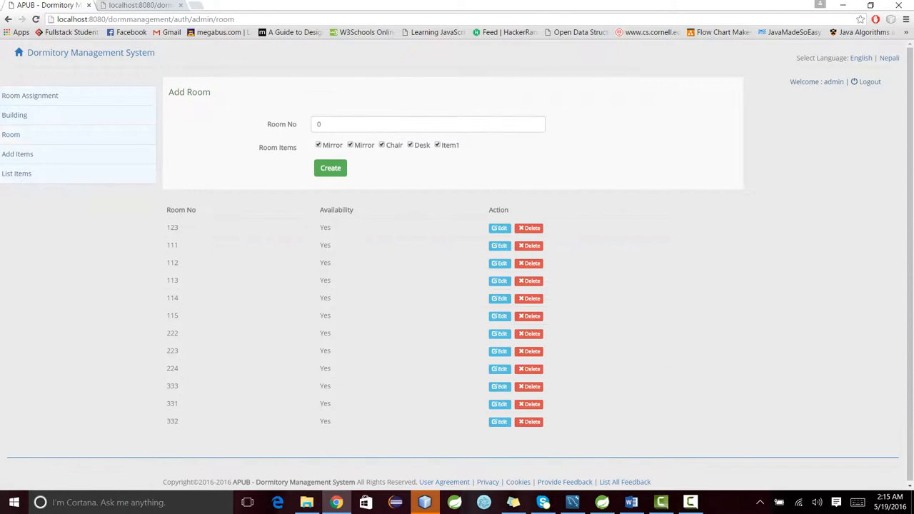
type("666")
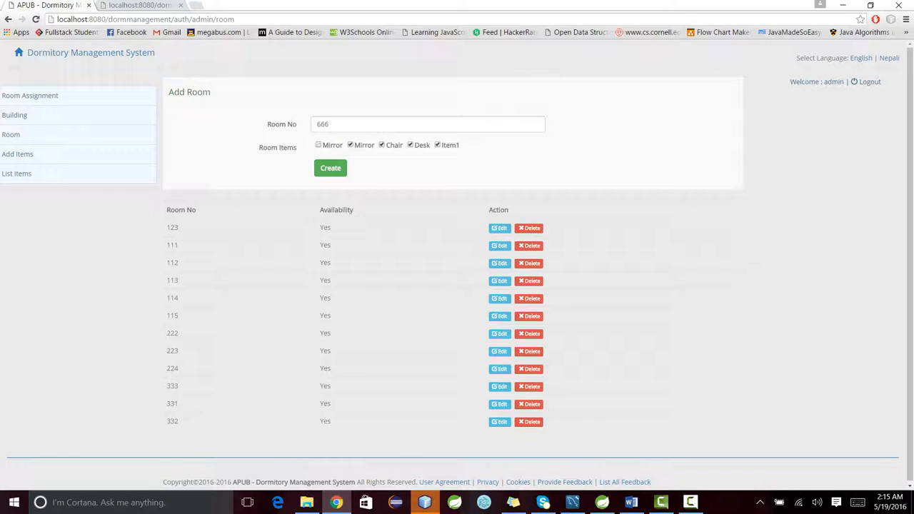
left_click(382, 145)
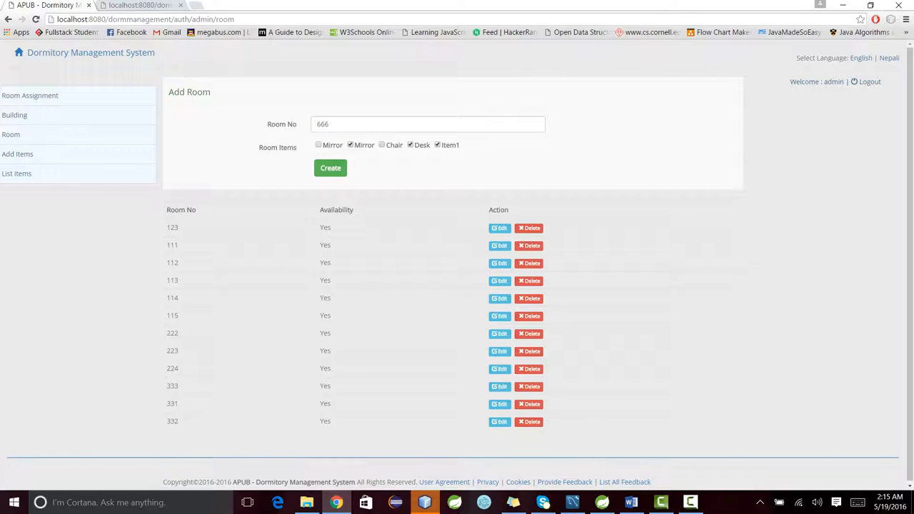
left_click(330, 168)
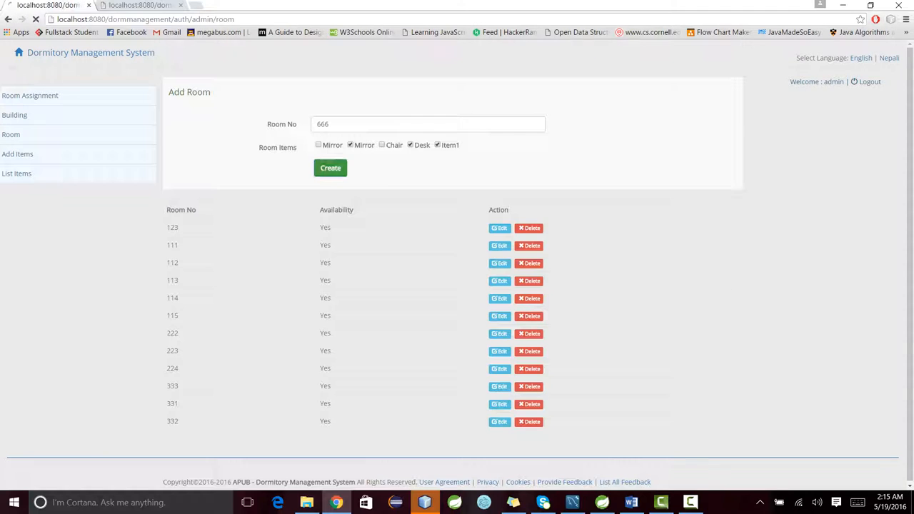
Edit room 666 and change its number to 77.
left_click(330, 168)
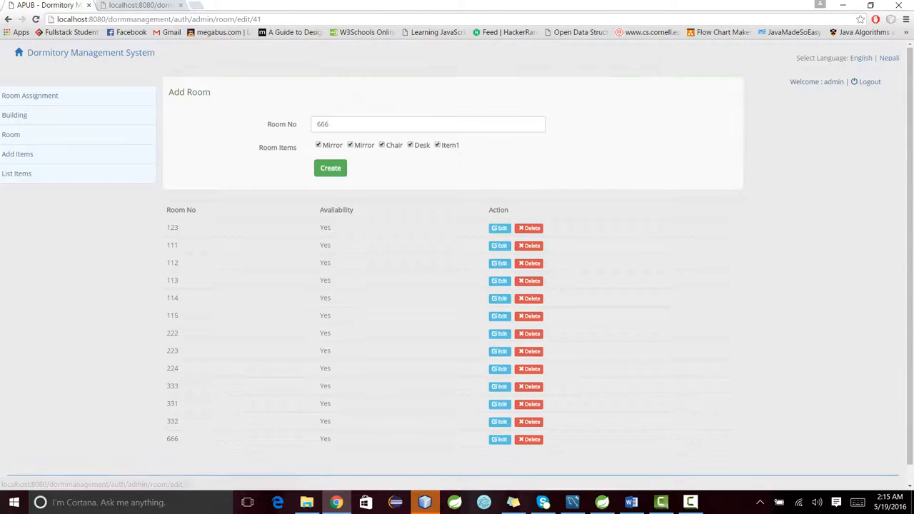
triple_click(321, 124)
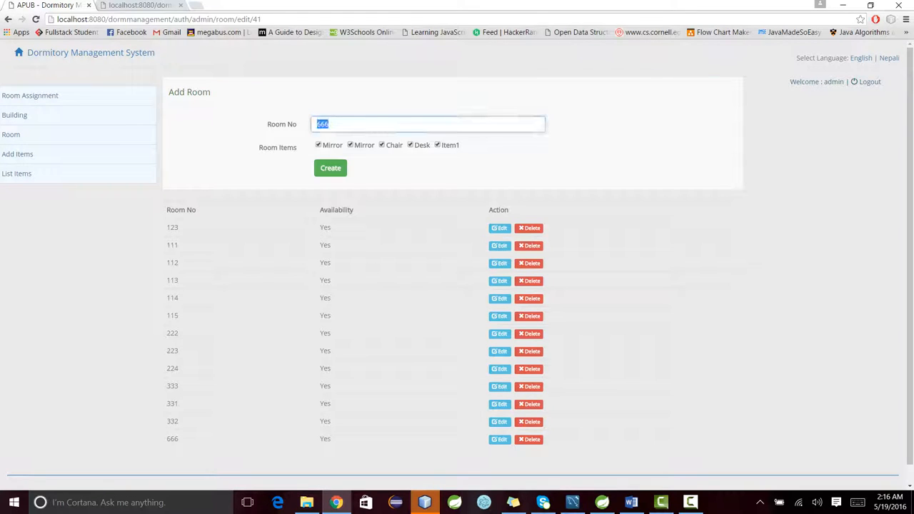
type("77")
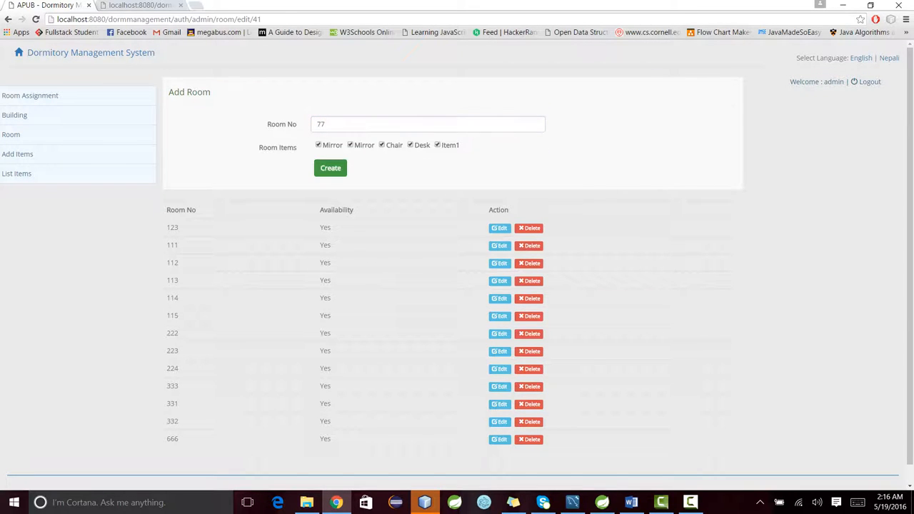
left_click(330, 168)
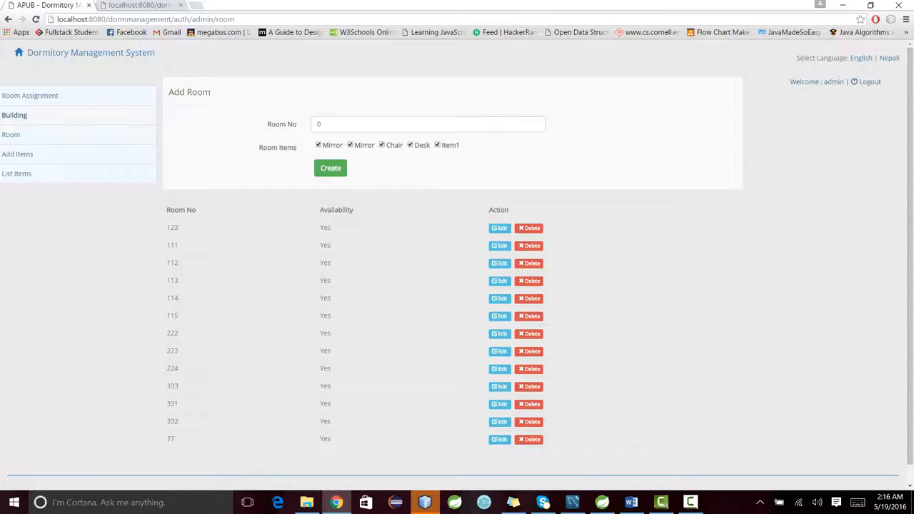
left_click(14, 115)
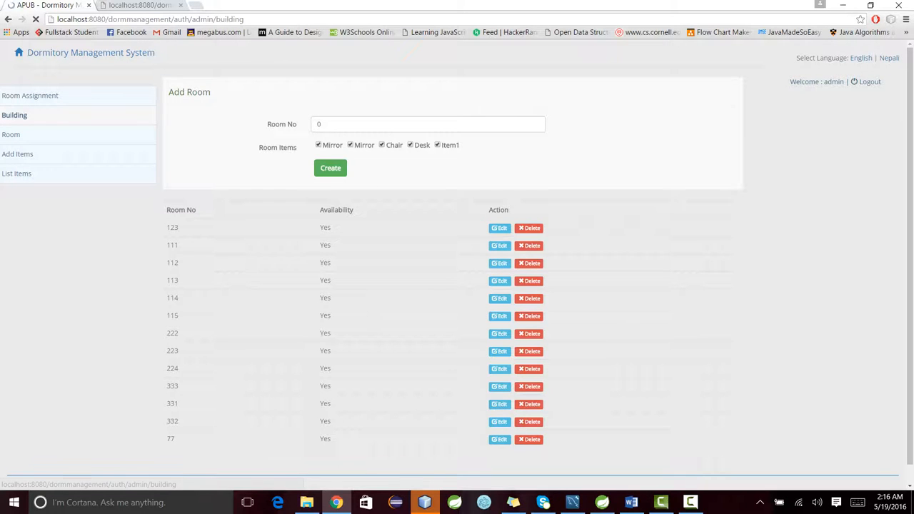
left_click(15, 115)
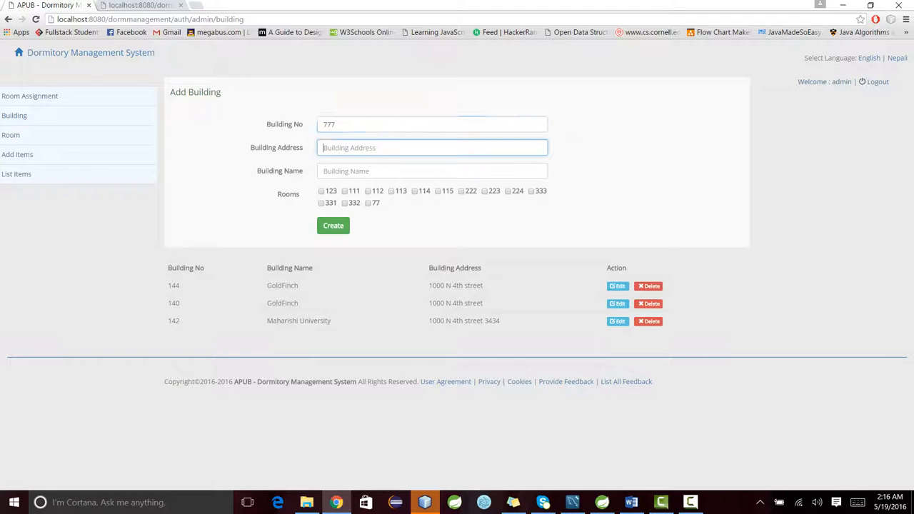
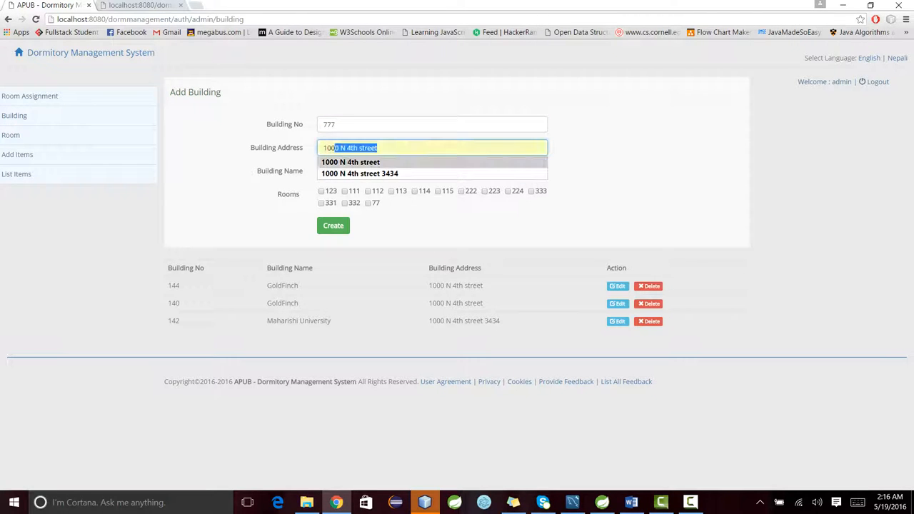
left_click(350, 162)
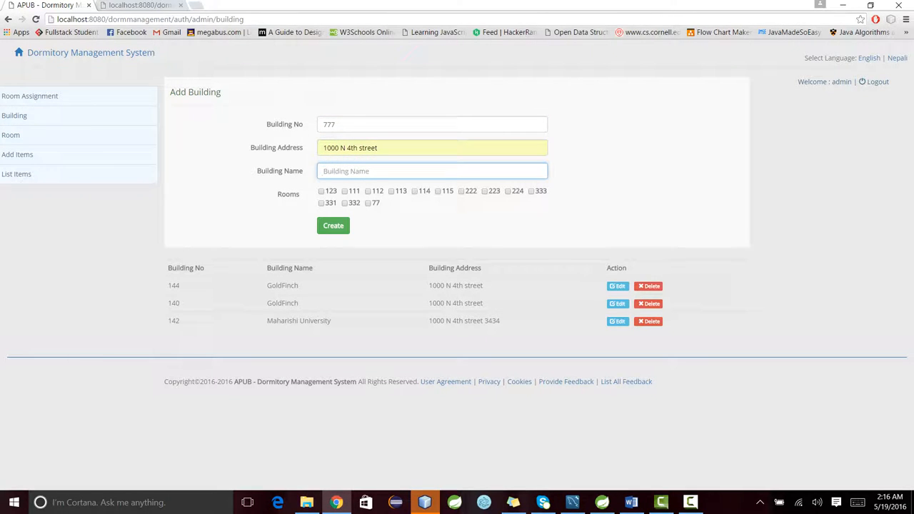
type("Whate")
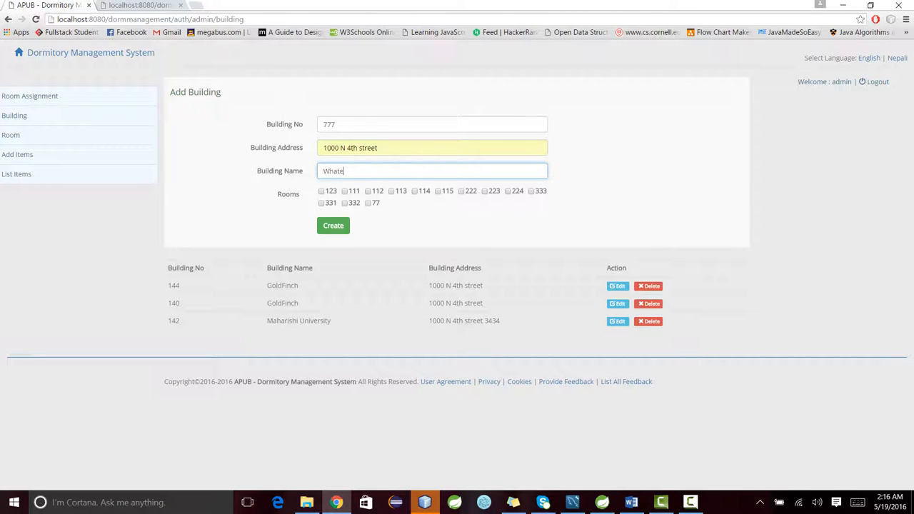
type("ver")
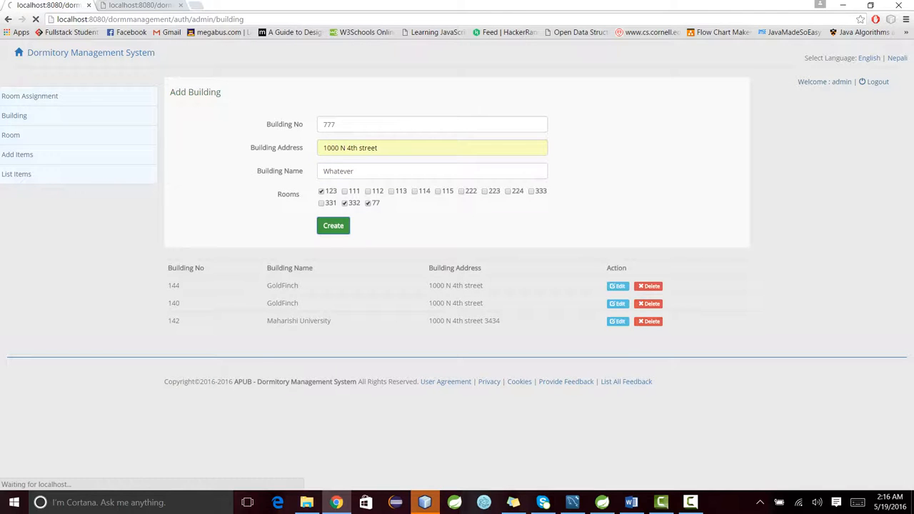
left_click(333, 225)
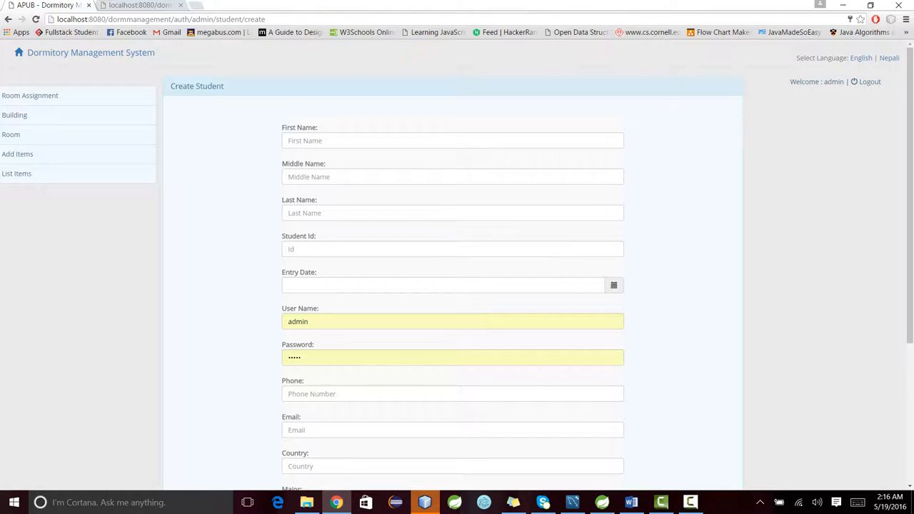
left_click(452, 140)
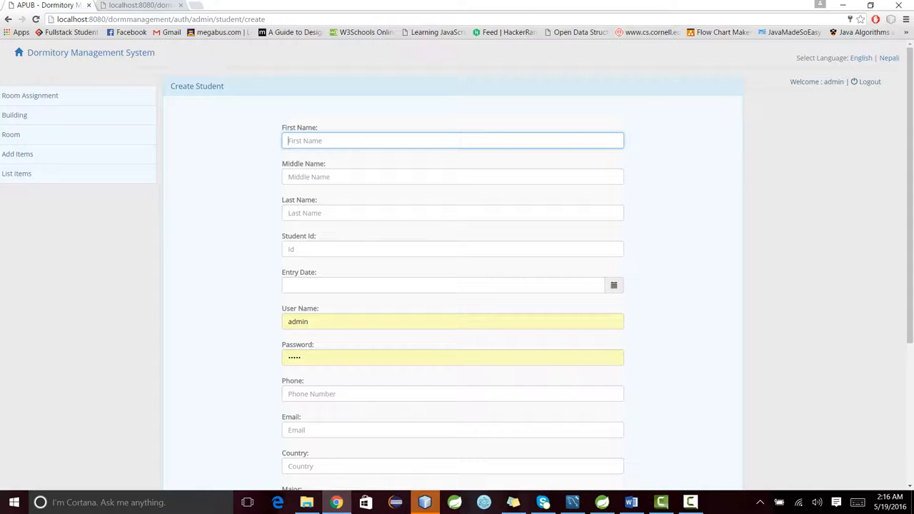
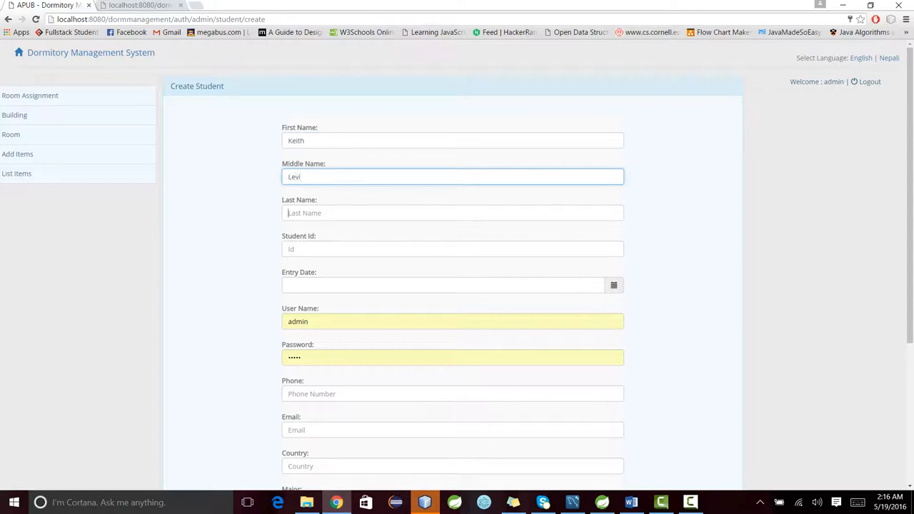
left_click(452, 249)
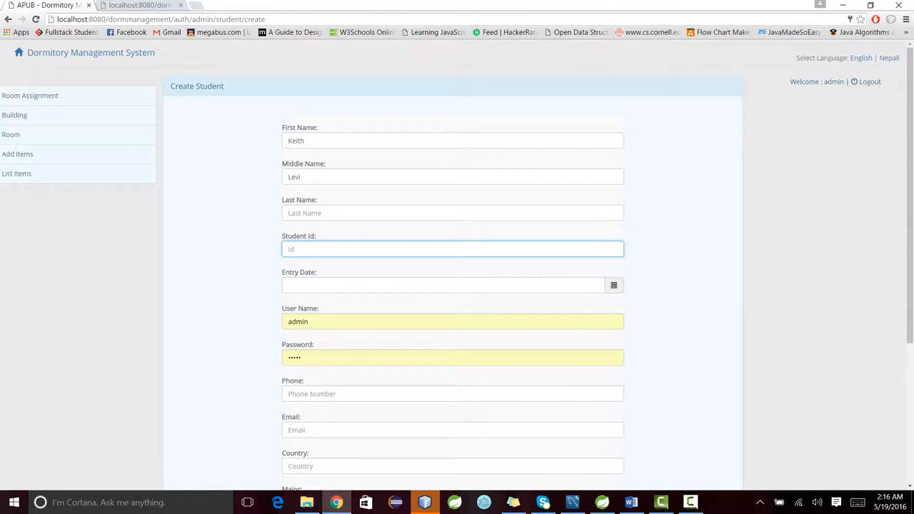
left_click(447, 285)
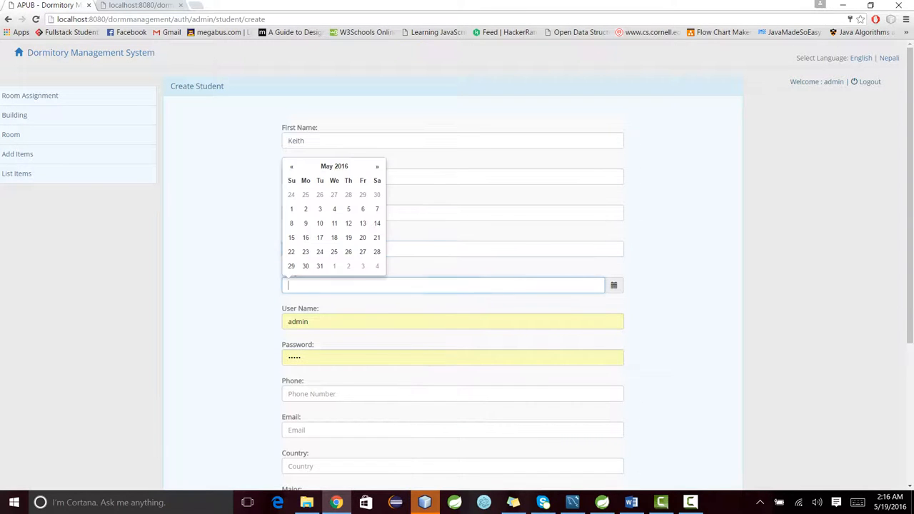
left_click(348, 238)
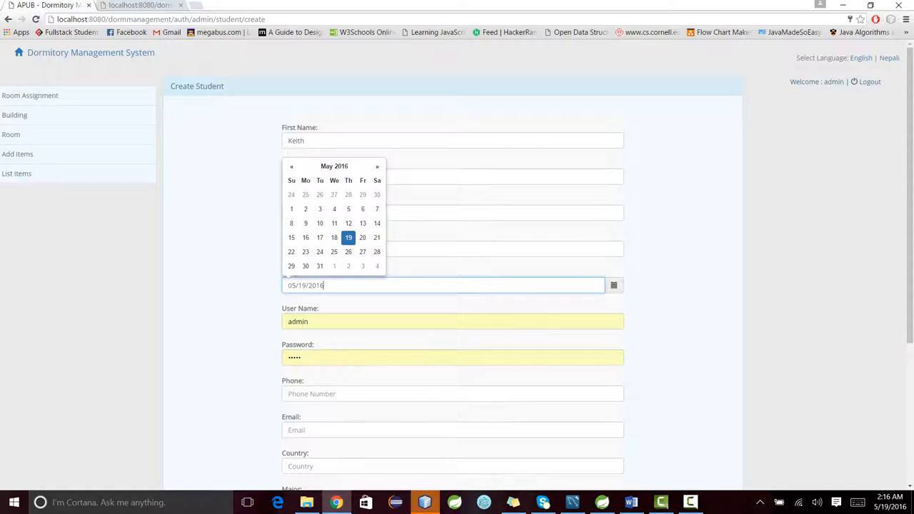
left_click(452, 322)
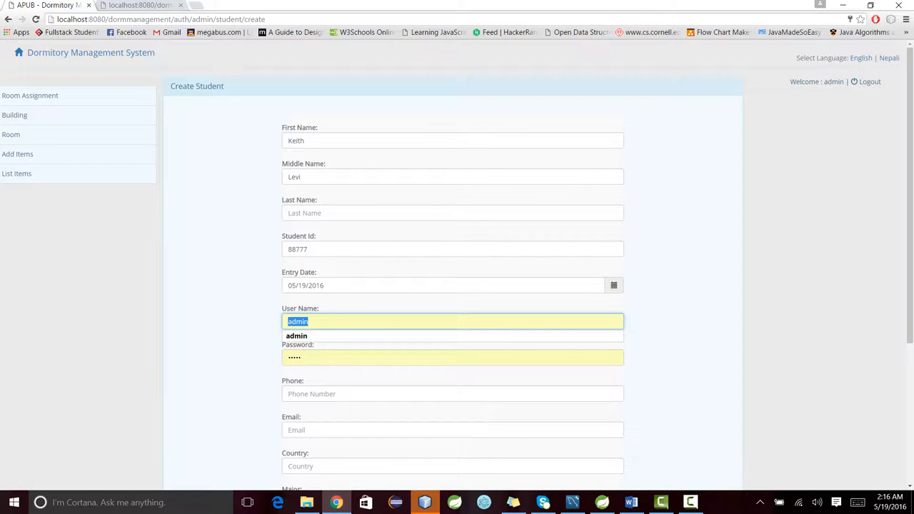
Fill in username keith, password, .edu email, country USA and major Teacher.
type("keith")
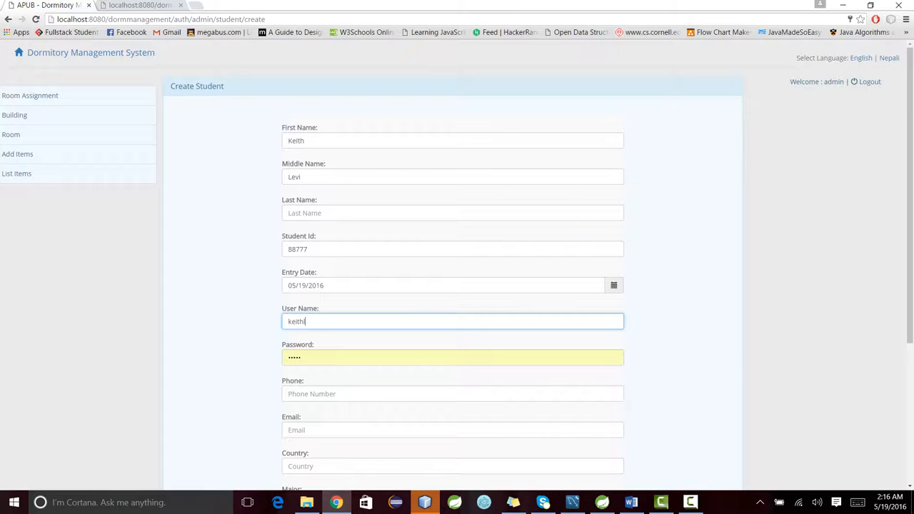
left_click(452, 357)
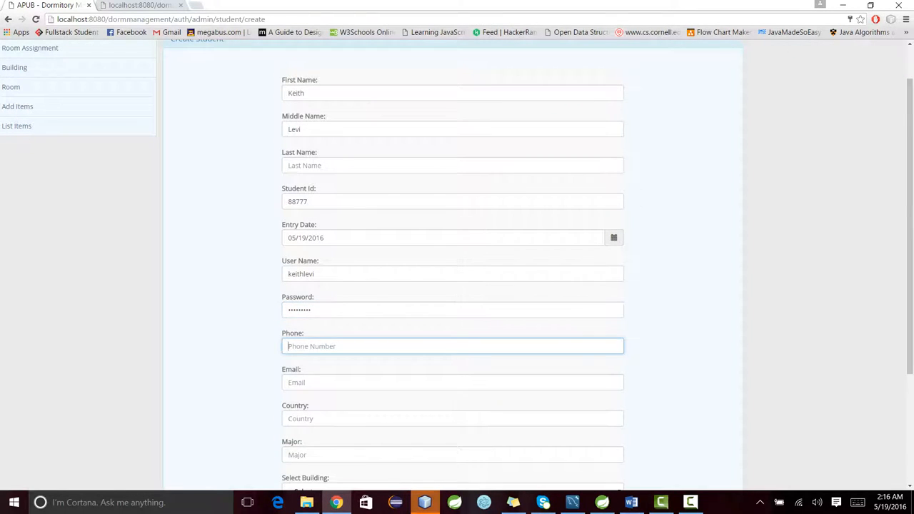
scroll("down", 3)
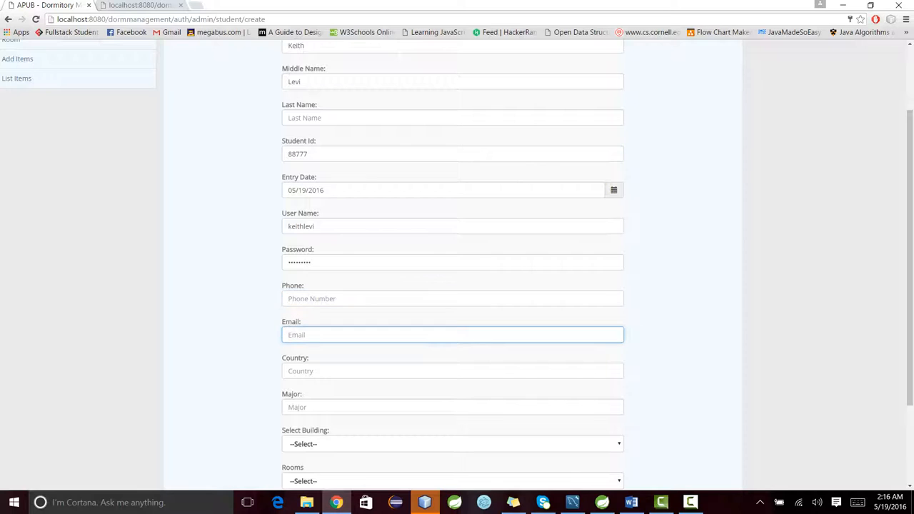
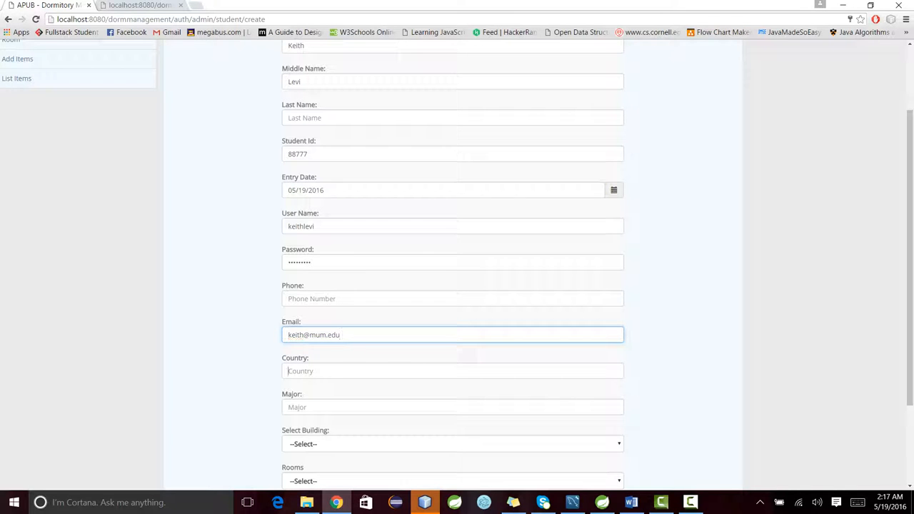
type("USA")
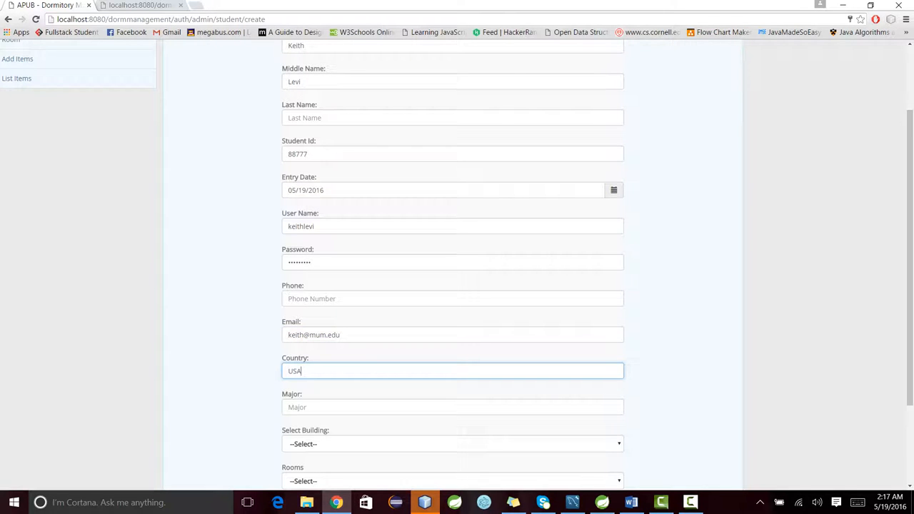
type("Teacher")
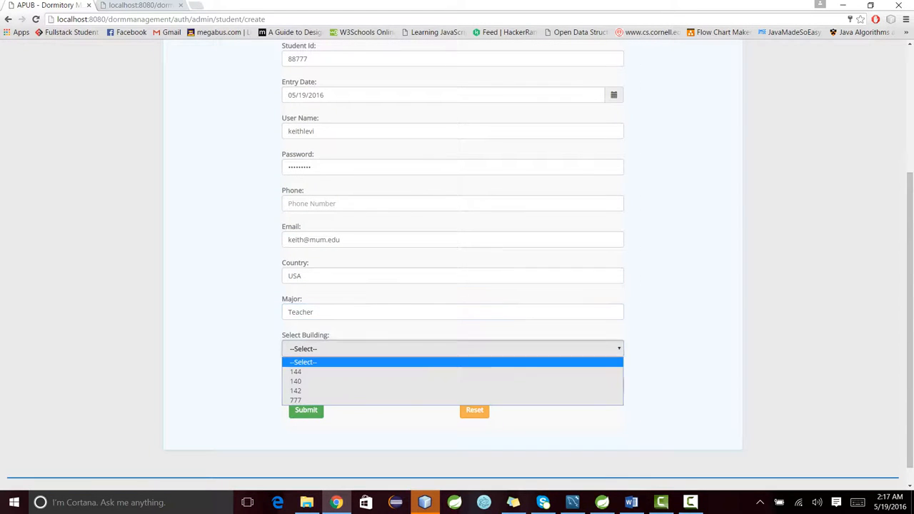
left_click(303, 362)
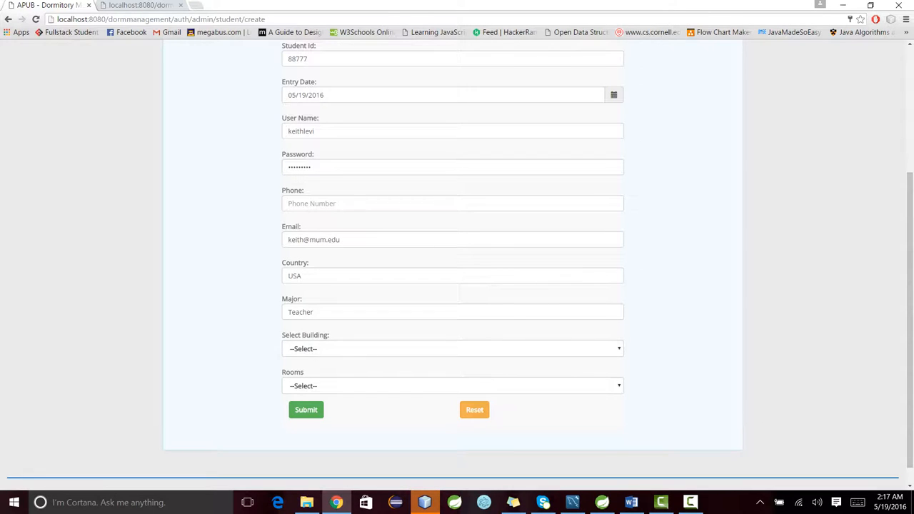
left_click(452, 349)
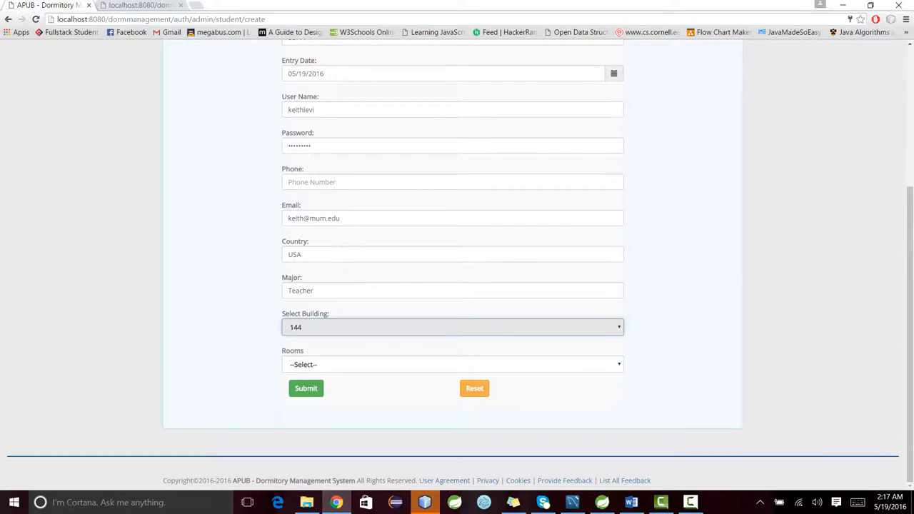
left_click(452, 364)
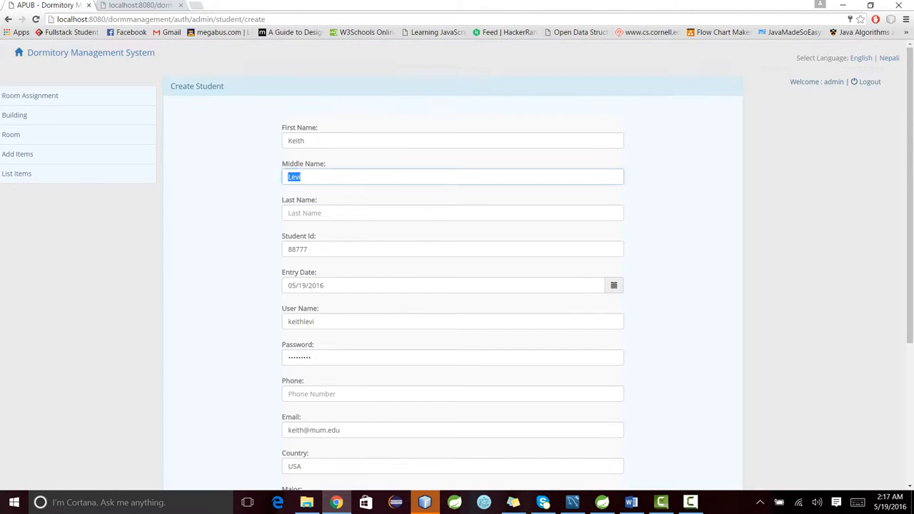
left_click(452, 212)
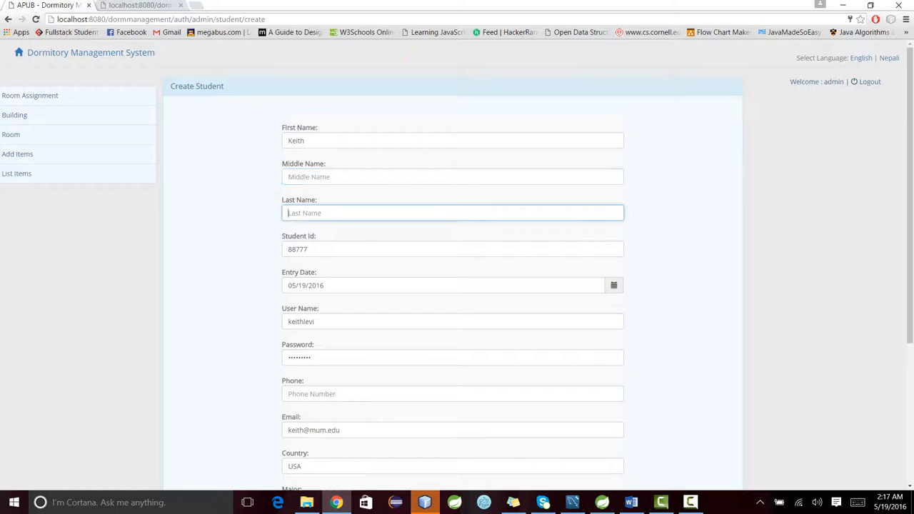
type("Levi")
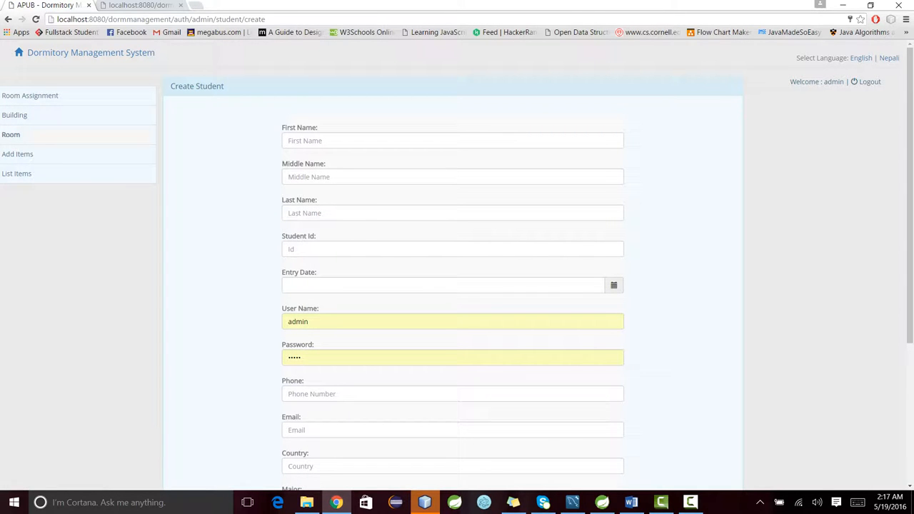
Log out of admin and log back in with the 'staff' account.
left_click(873, 80)
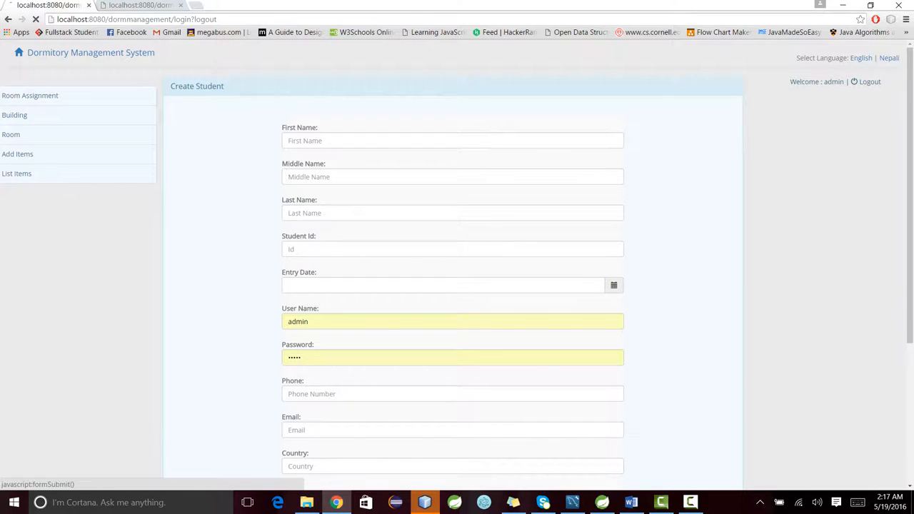
left_click(874, 80)
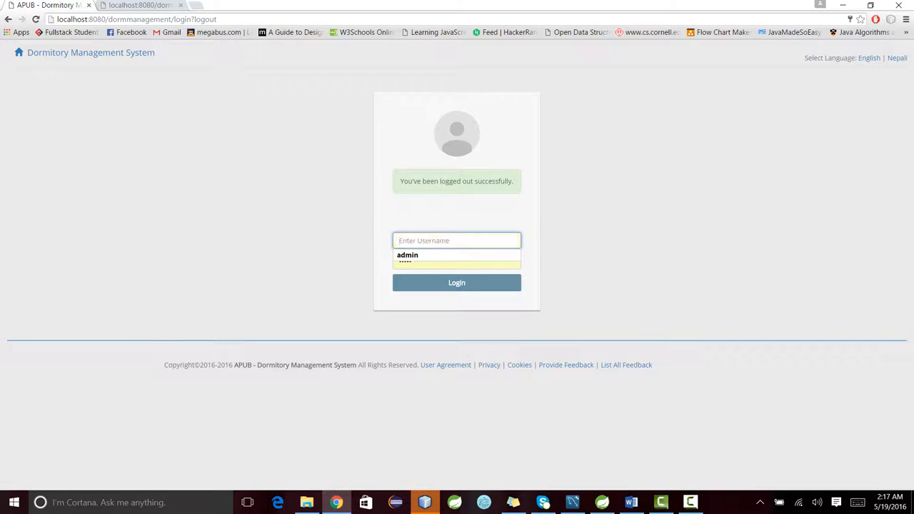
type("staff")
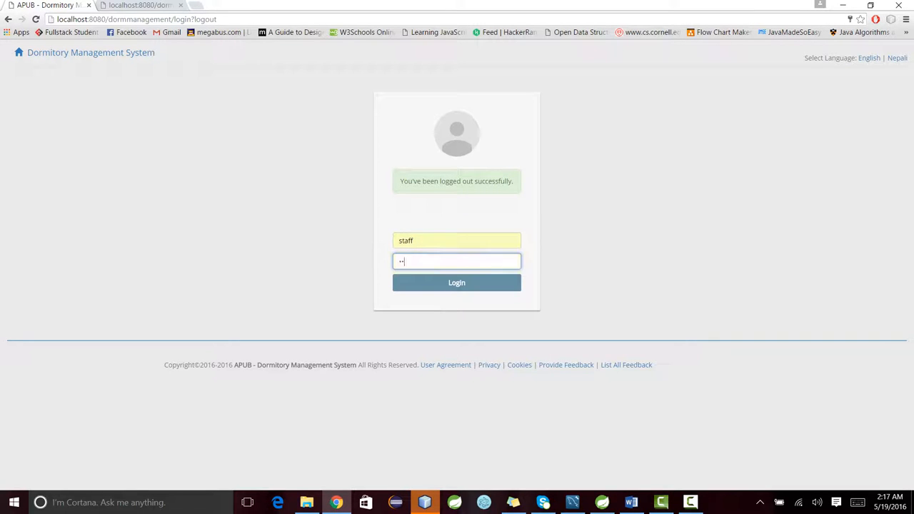
left_click(457, 282)
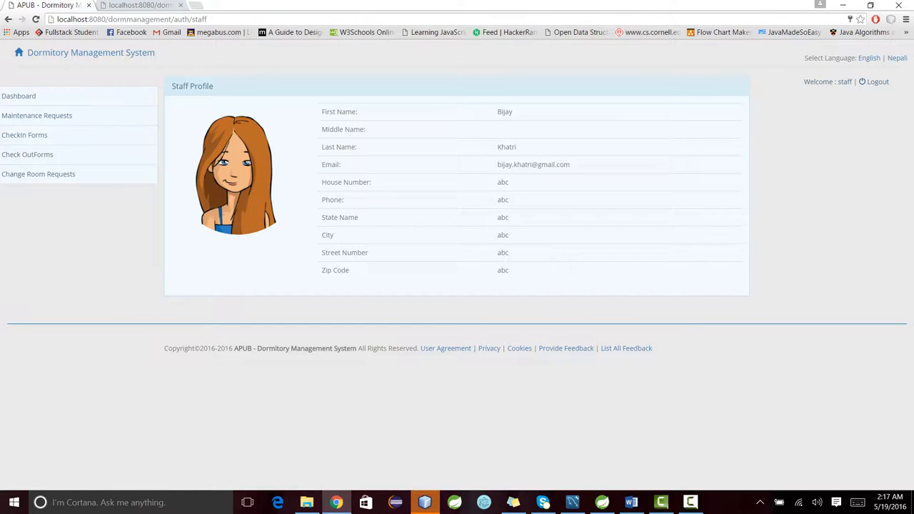
Change maintenance request 5 (mirror) to On Progress and save it.
left_click(37, 116)
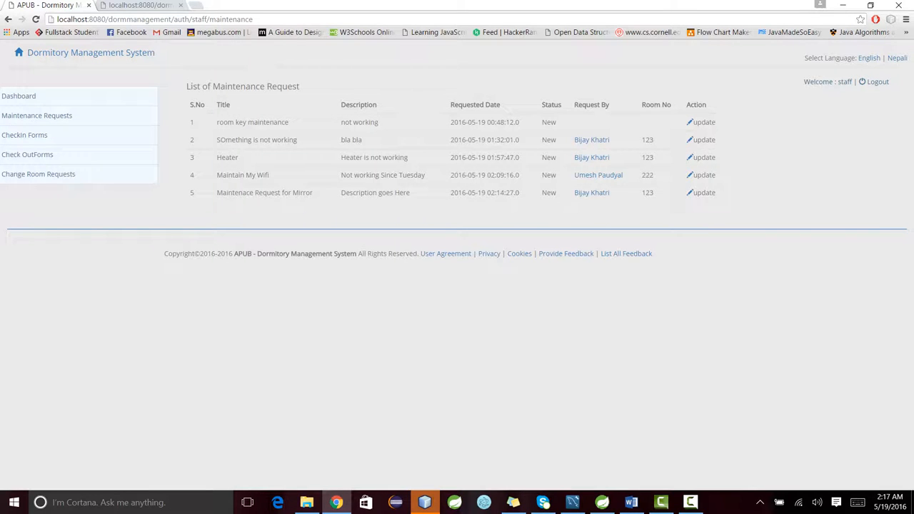
mouse_move(704, 192)
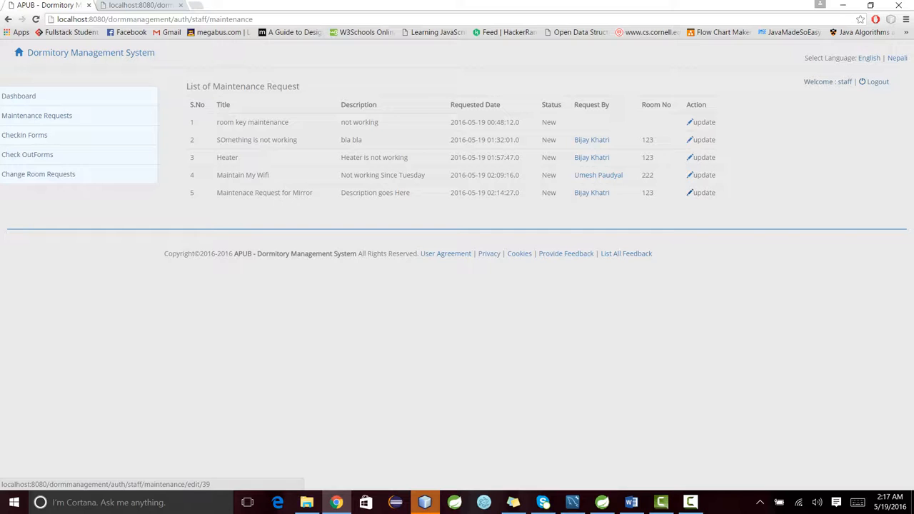
left_click(704, 192)
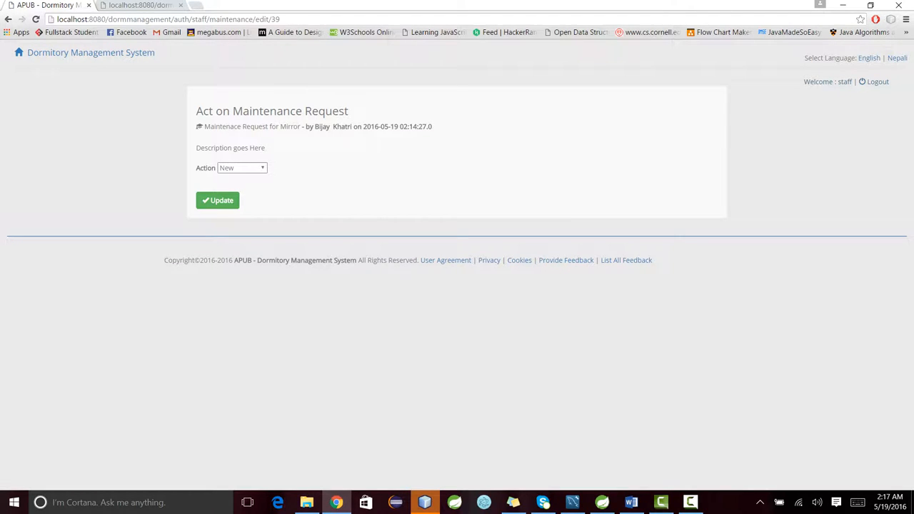
left_click(241, 167)
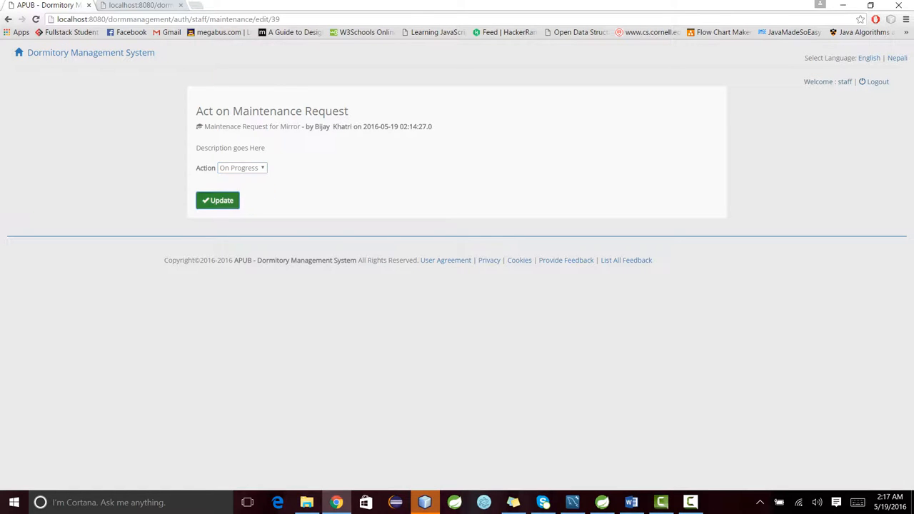
left_click(217, 200)
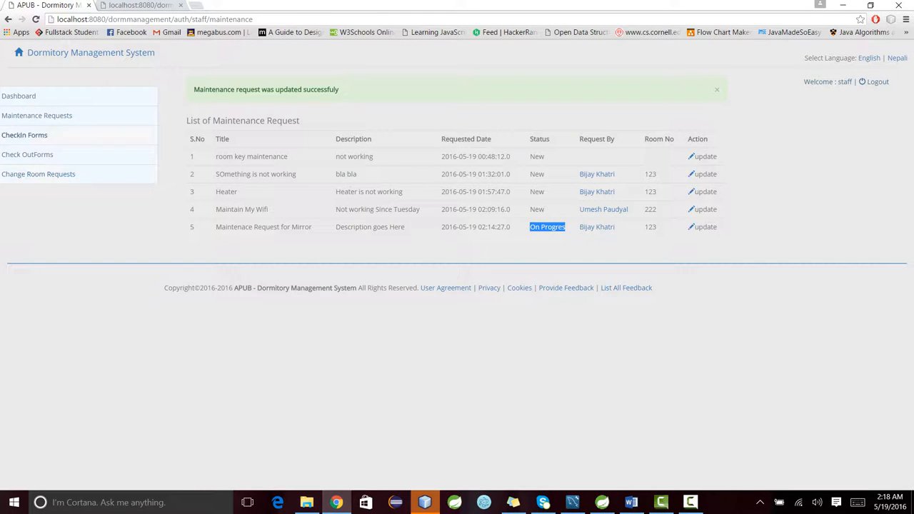
left_click(24, 135)
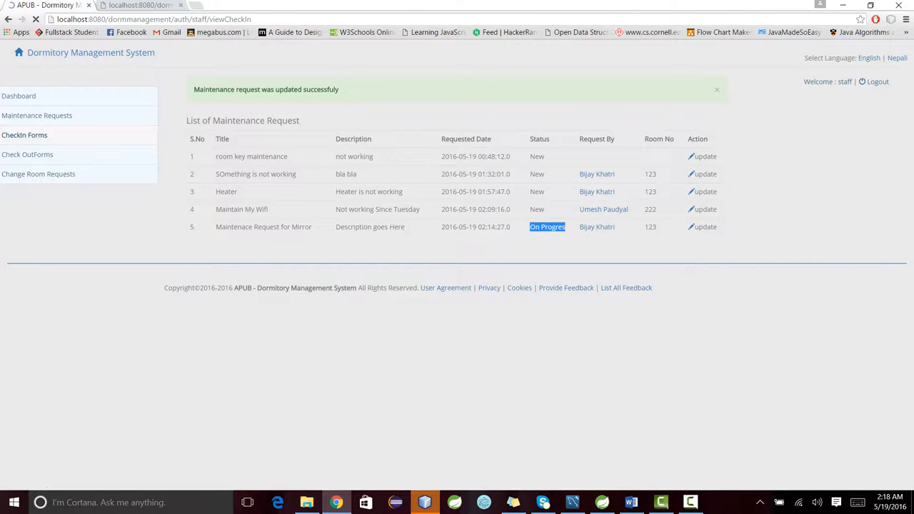
left_click(24, 135)
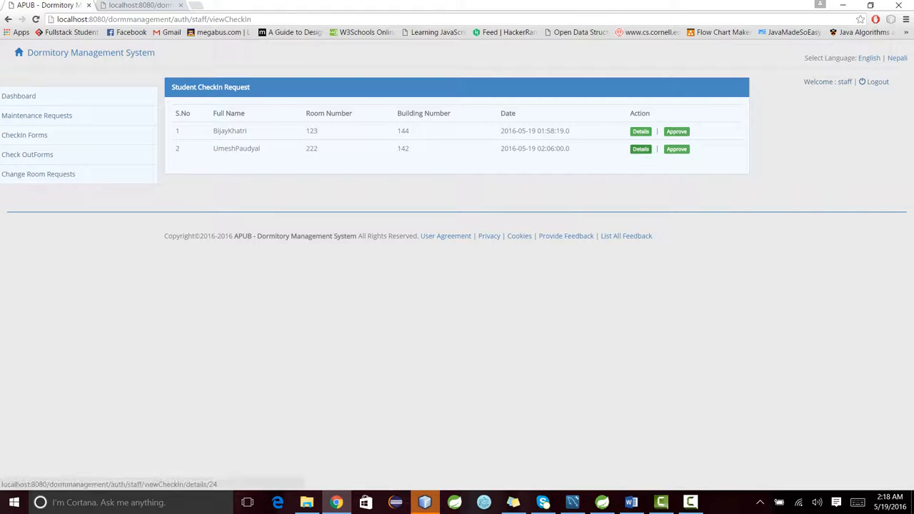
left_click(640, 131)
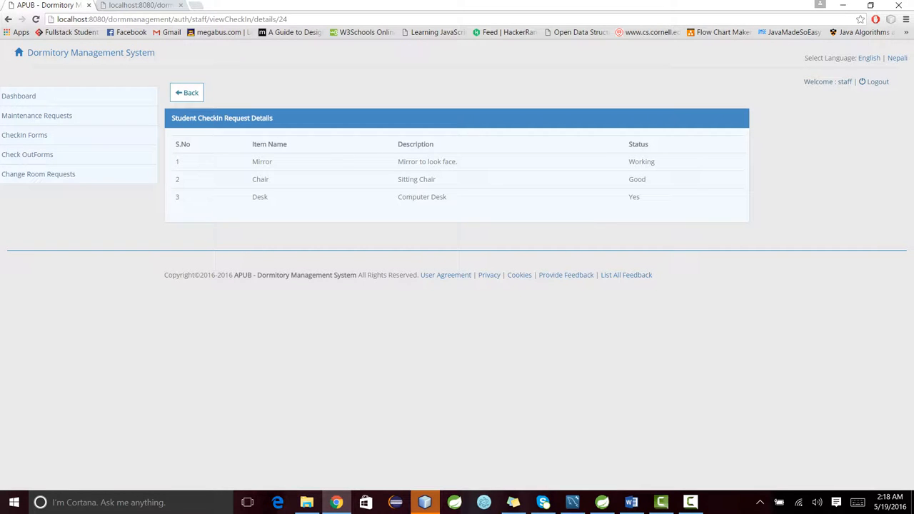
left_click(187, 92)
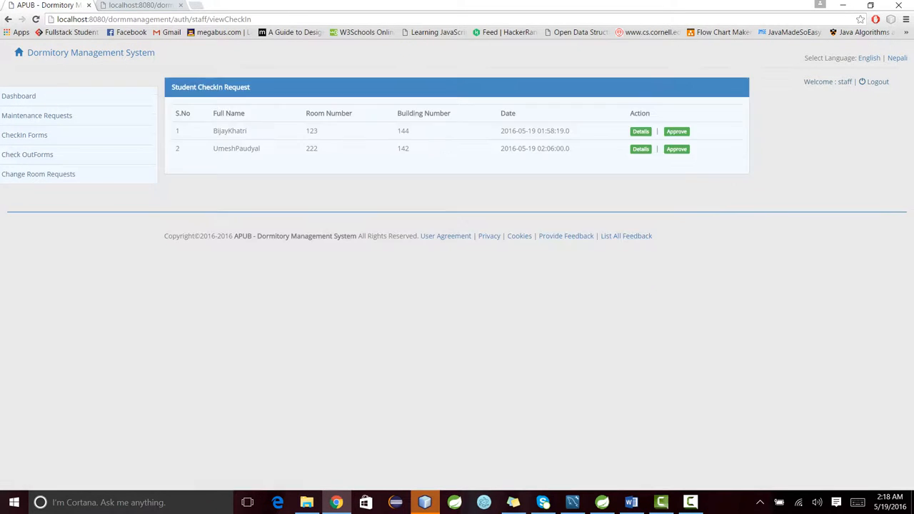
left_click(27, 154)
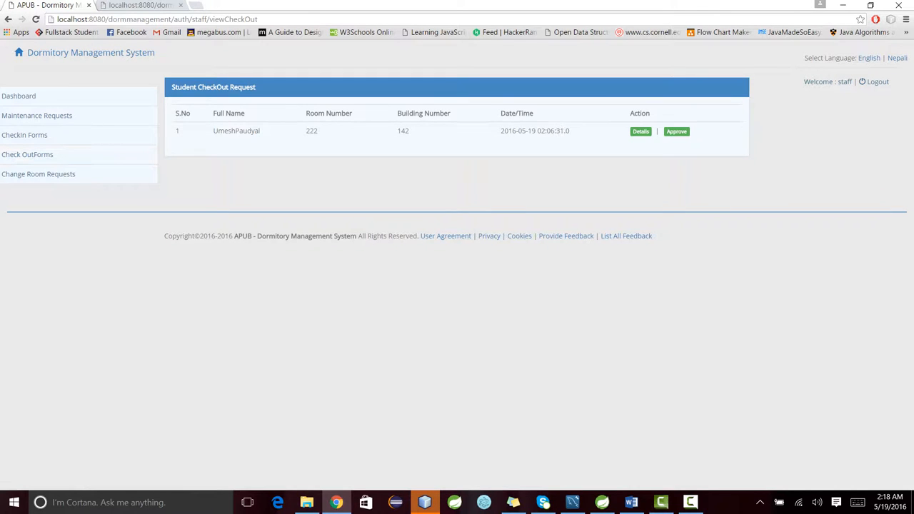
left_click(641, 131)
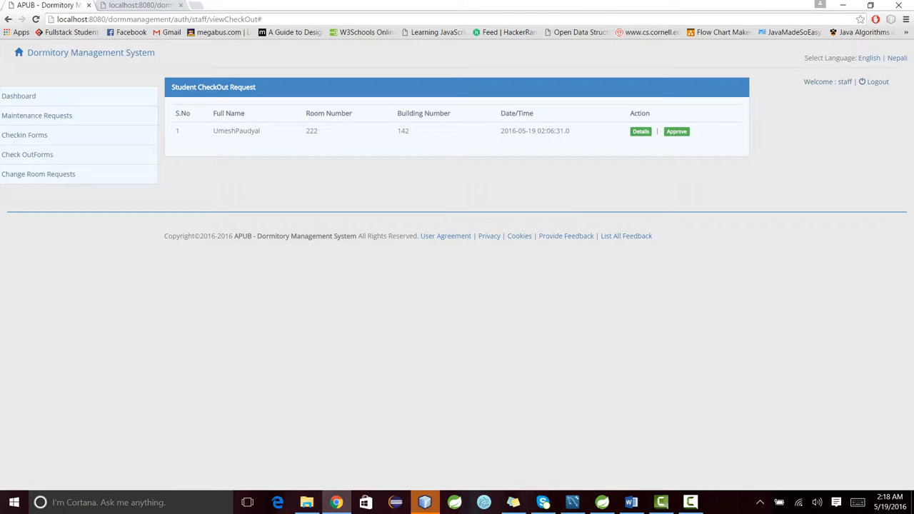
Switch the site language to Nepali and shrink the browser to a narrow window.
left_click(896, 59)
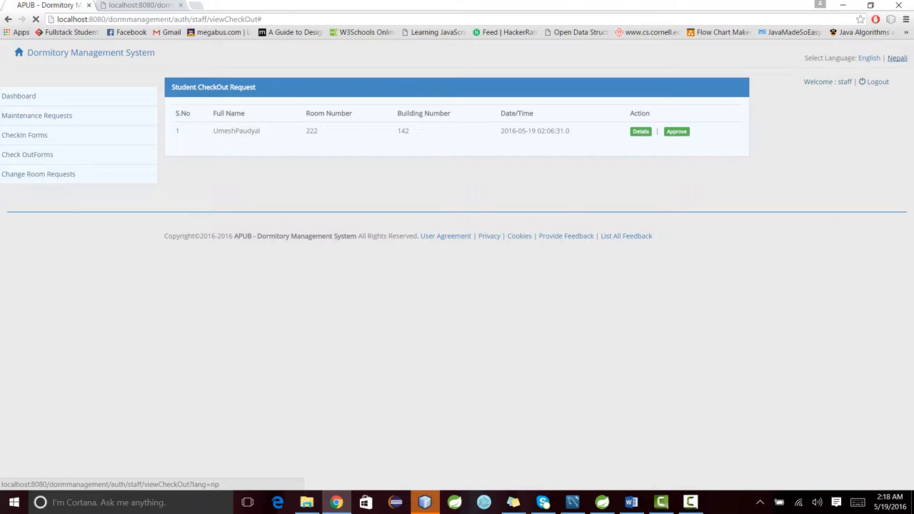
left_click(897, 58)
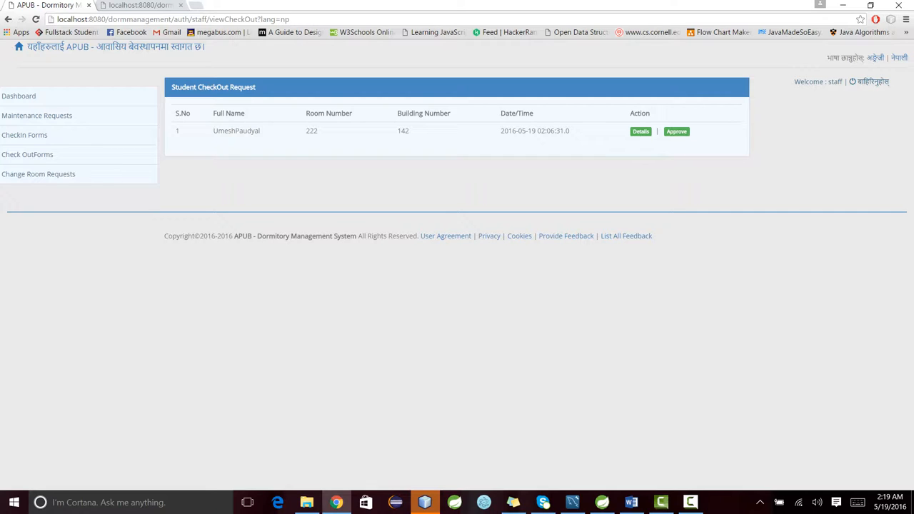
left_click(178, 19)
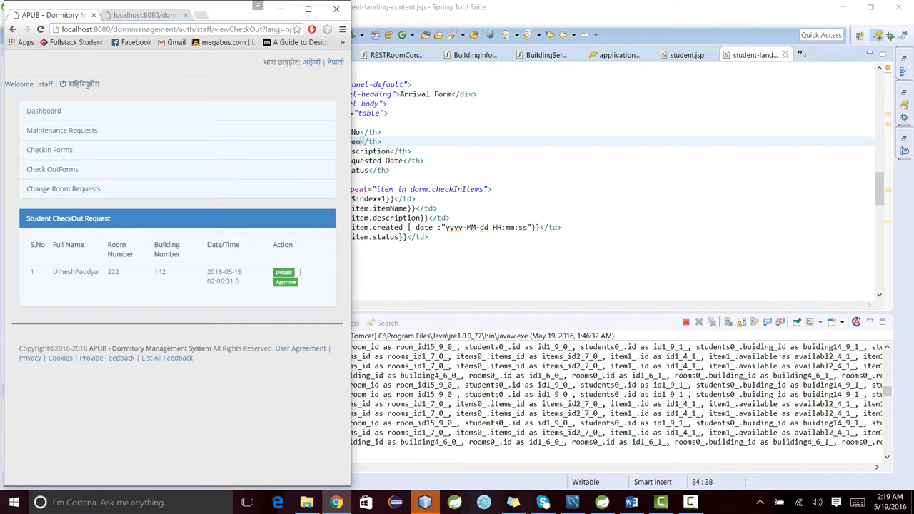
Maximize the browser and submit an empty feedback form to show validation errors.
left_click(329, 9)
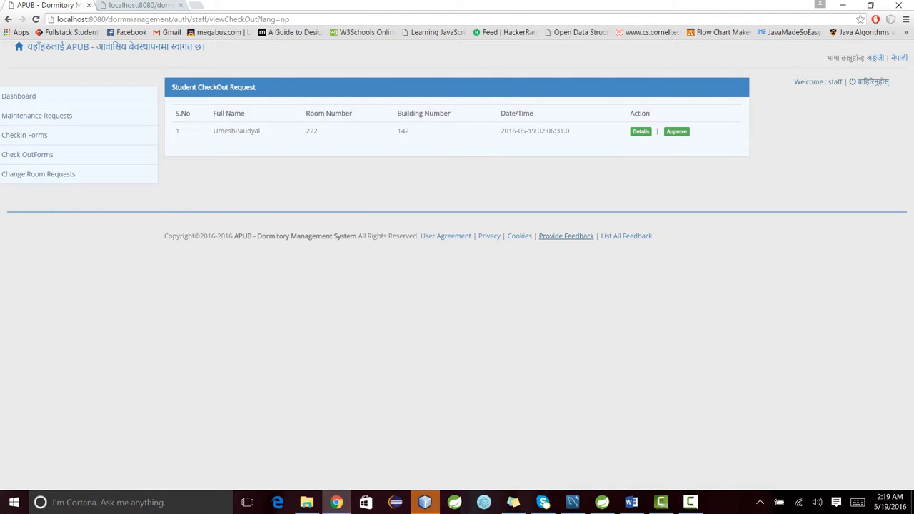
mouse_move(627, 235)
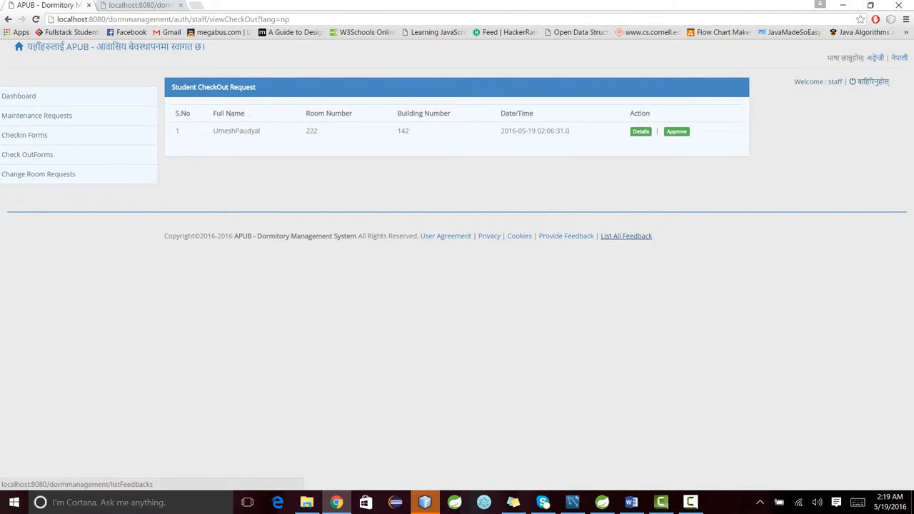
left_click(565, 236)
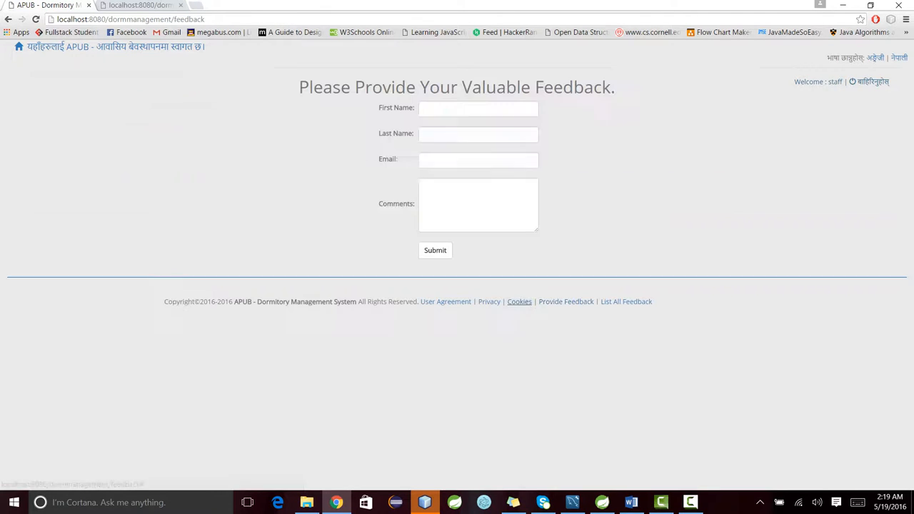
left_click(435, 250)
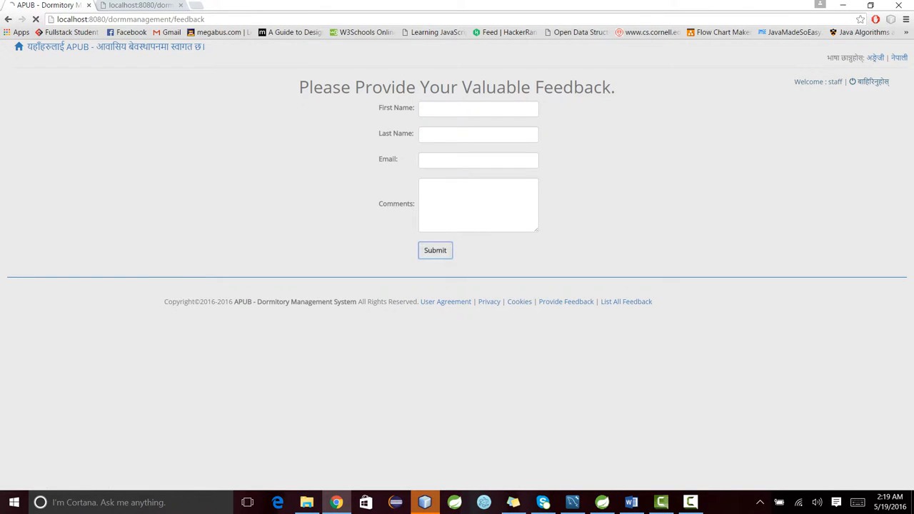
Enter 'mukum66' into the feedback form's name fields.
left_click(435, 250)
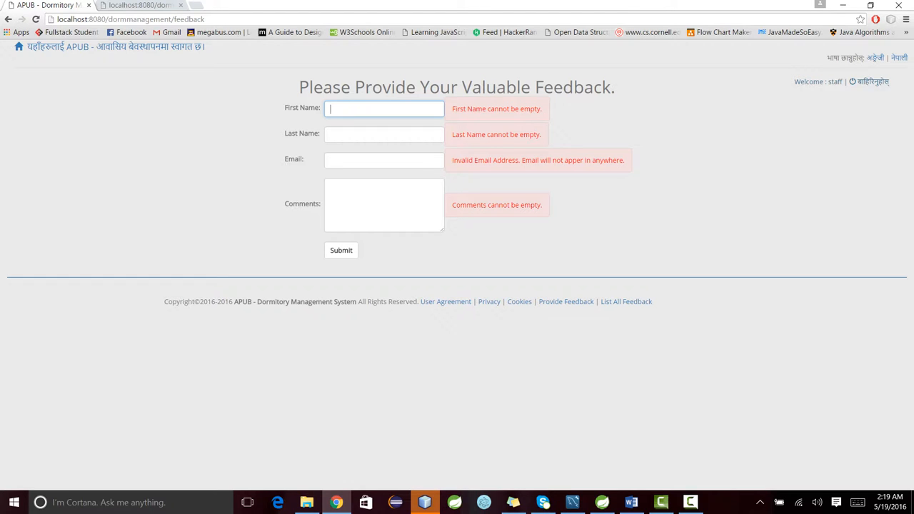
type("muk")
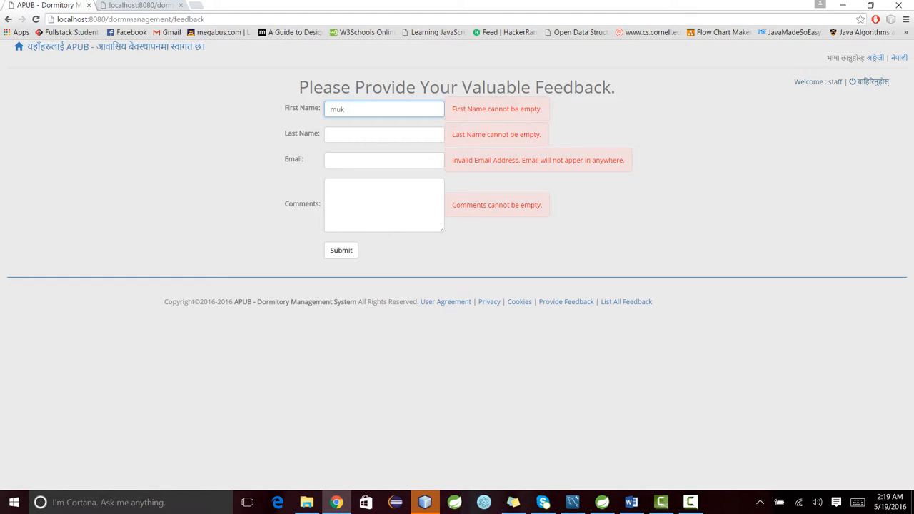
type("um")
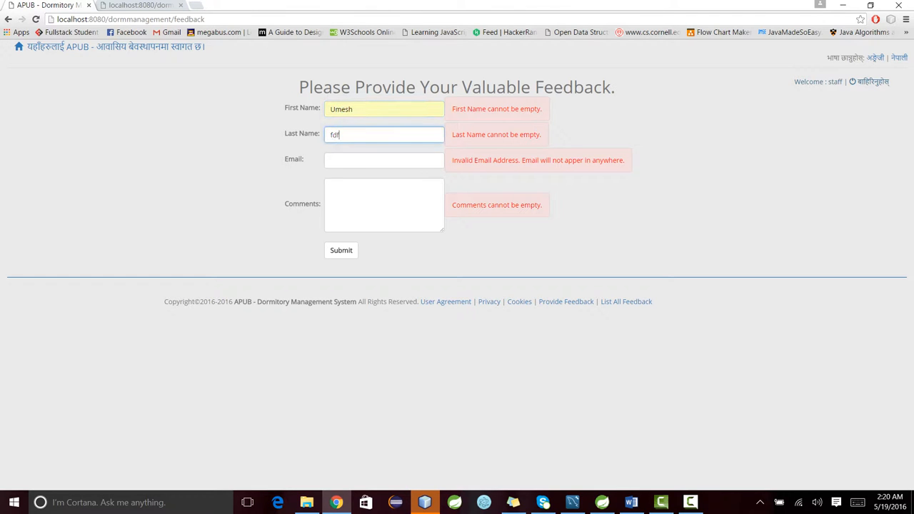
type("66")
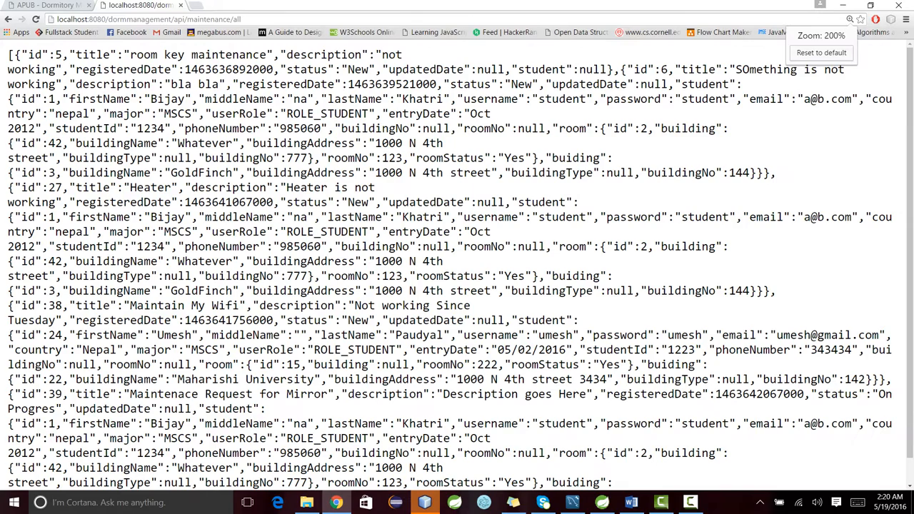
Scroll through the api/maintenance/all JSON listing of every maintenance request.
scroll("down", 3)
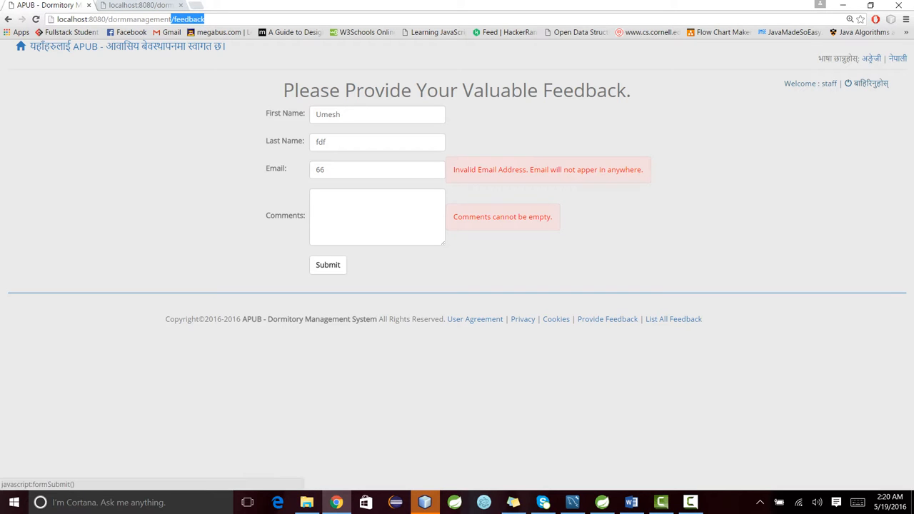
Log out of staff and sign in with the admin credentials.
left_click(869, 84)
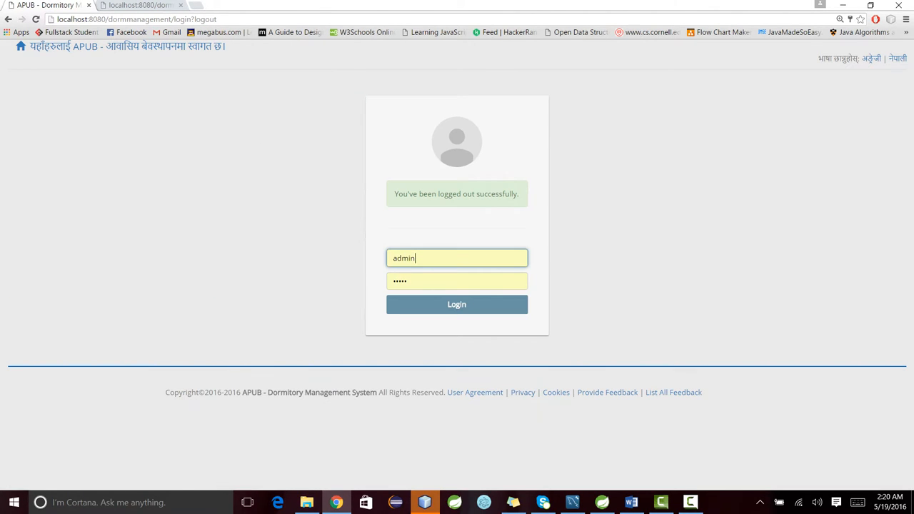
left_click(457, 304)
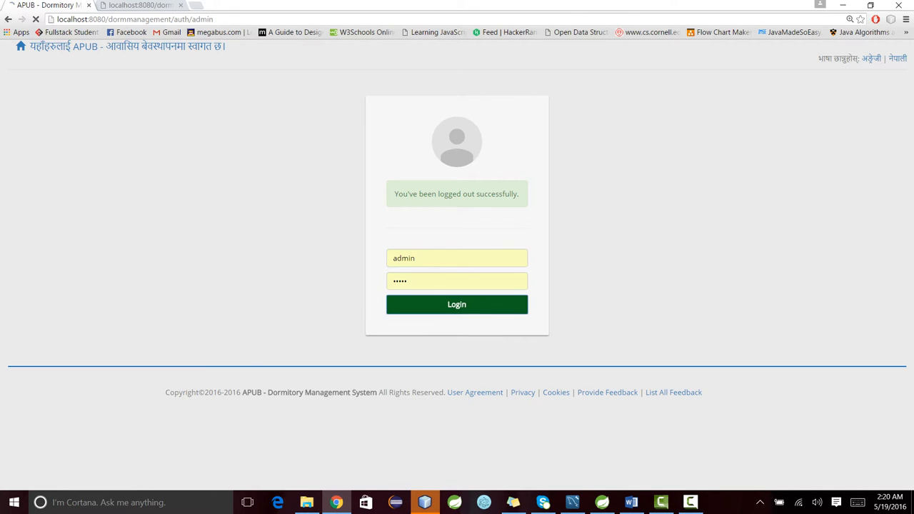
left_click(457, 305)
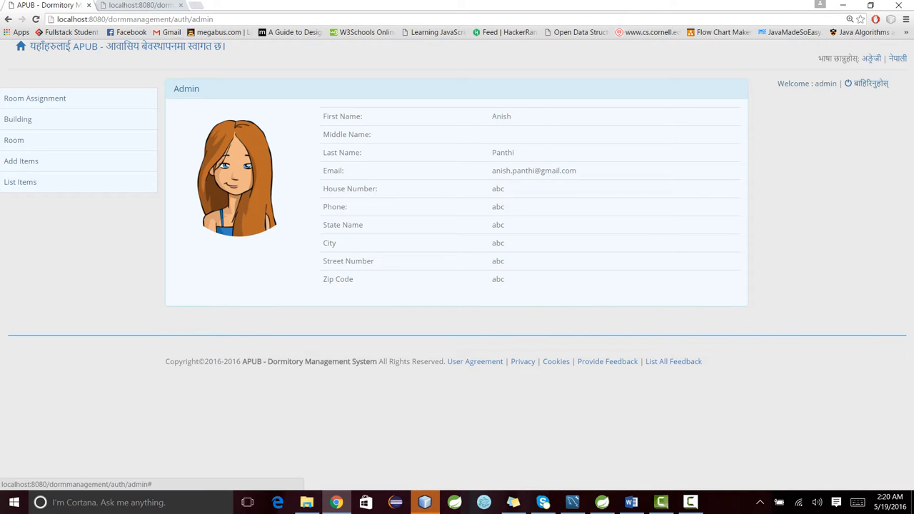
Try opening auth/student/create as admin and get denied back to login.
double_click(210, 19)
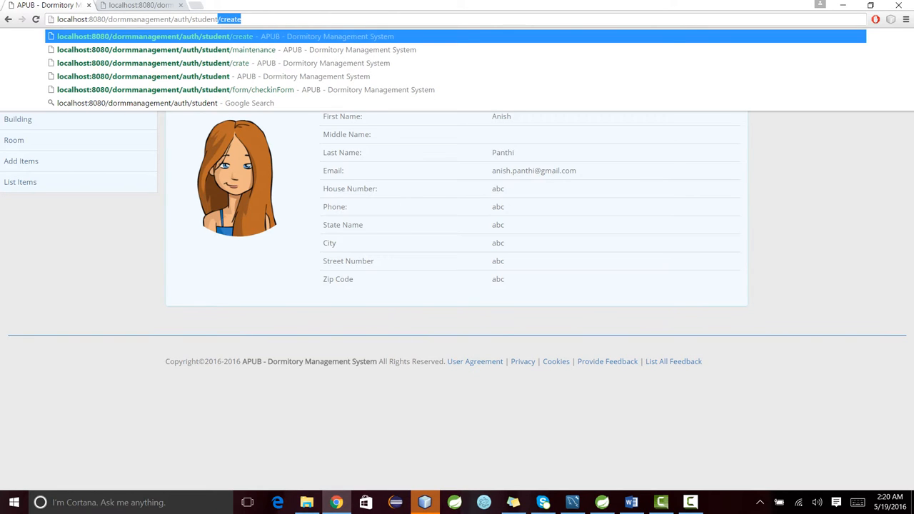
key("Backspace")
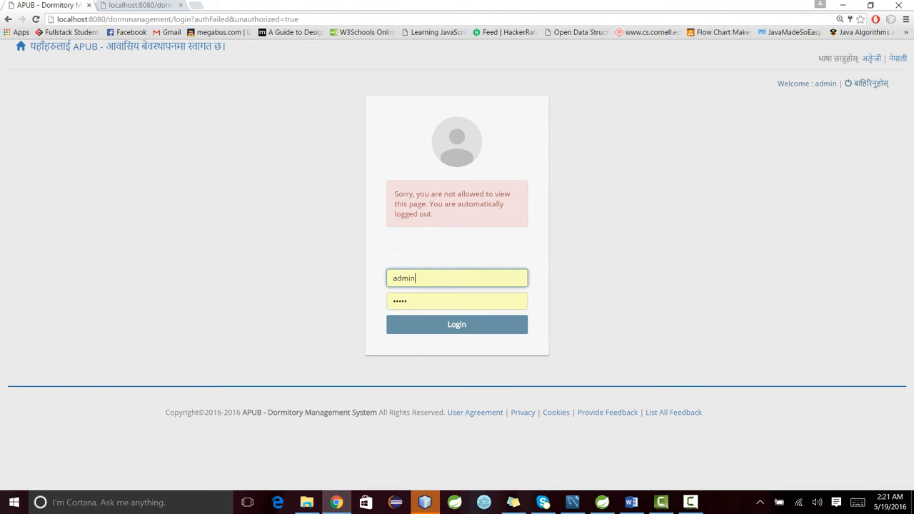
left_click(456, 325)
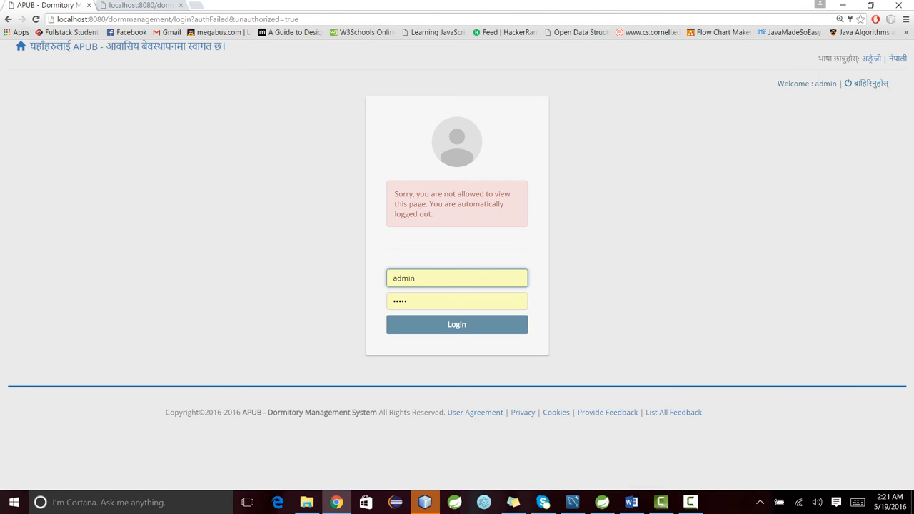
left_click(457, 278)
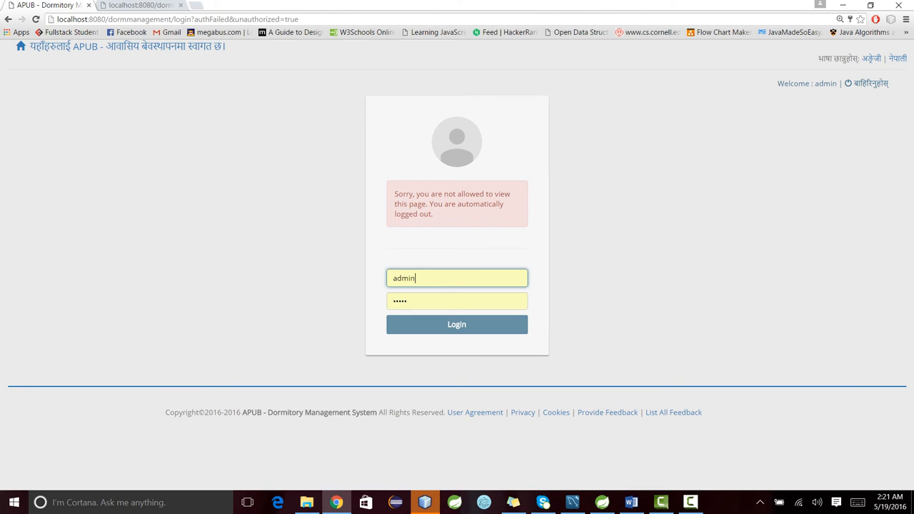